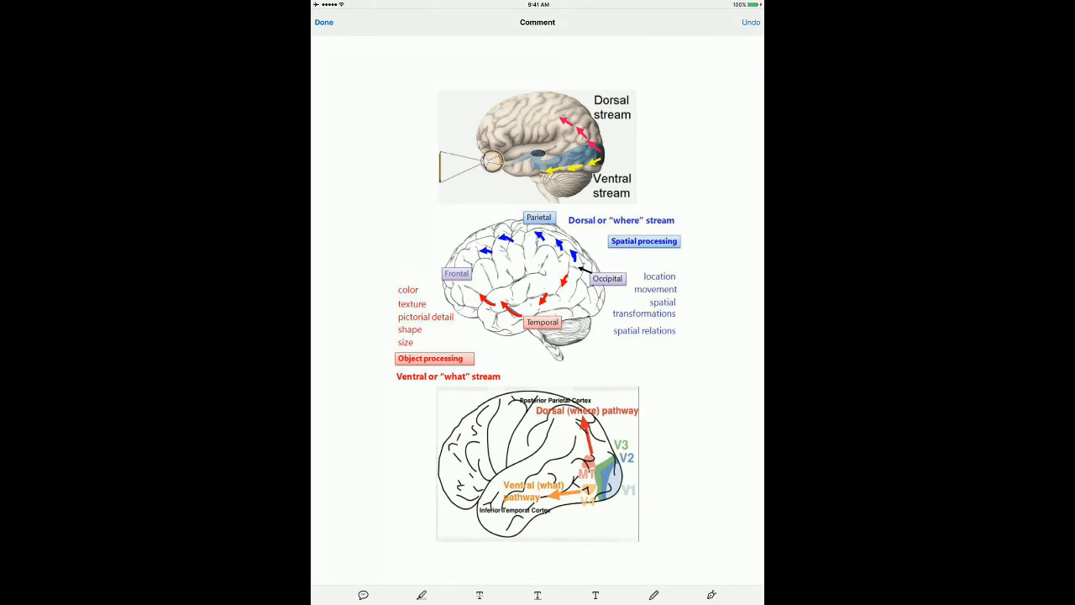
- Scroll to the top brain illustration to trace a red line from the eye
scroll(down, 3)
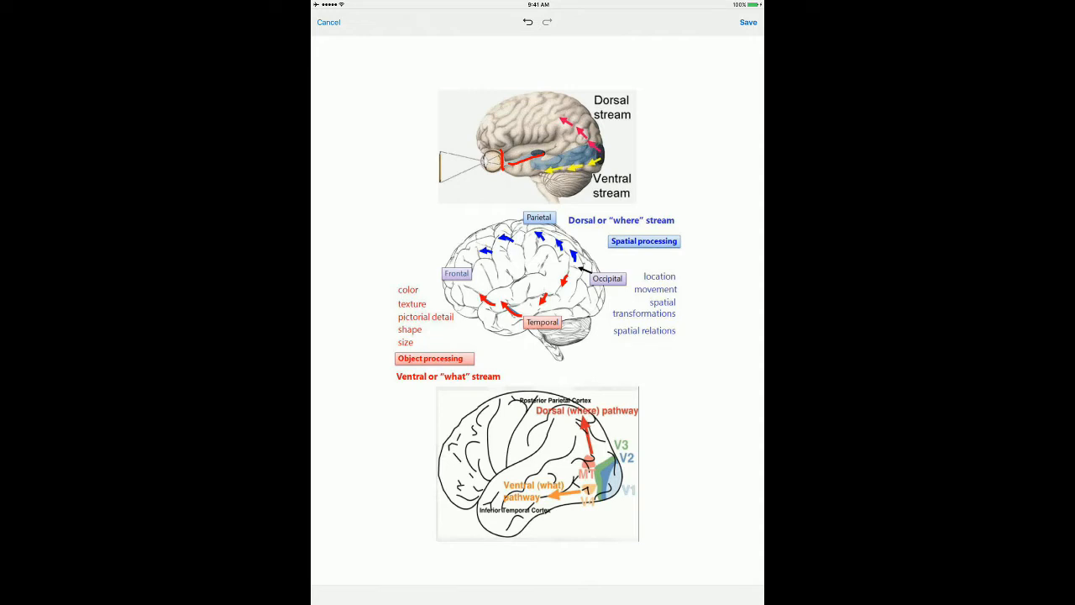
- Loop the ventral stream on the top brain diagram in red ink
drag(525, 155, 546, 151)
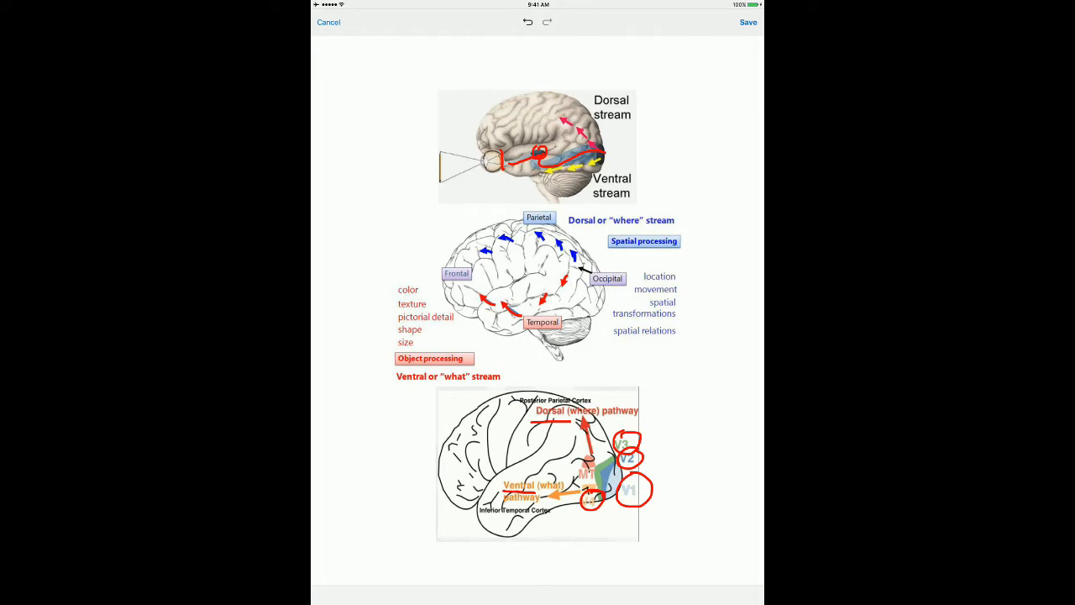
- Circle the Spatial processing label in red, then cancel to discard every drawing
drag(597, 231, 706, 252)
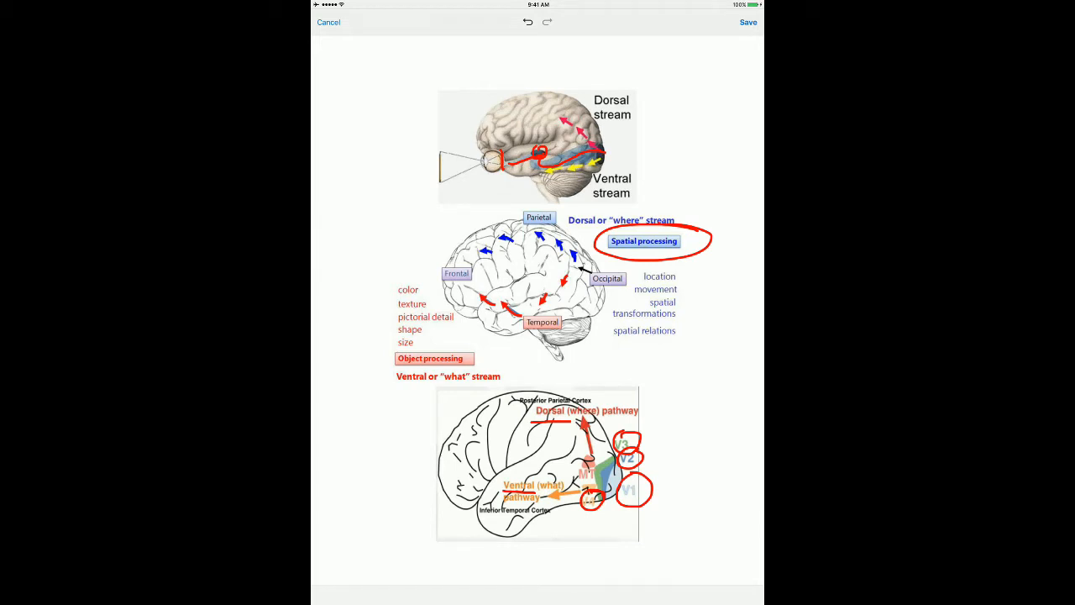
drag(395, 389, 519, 376)
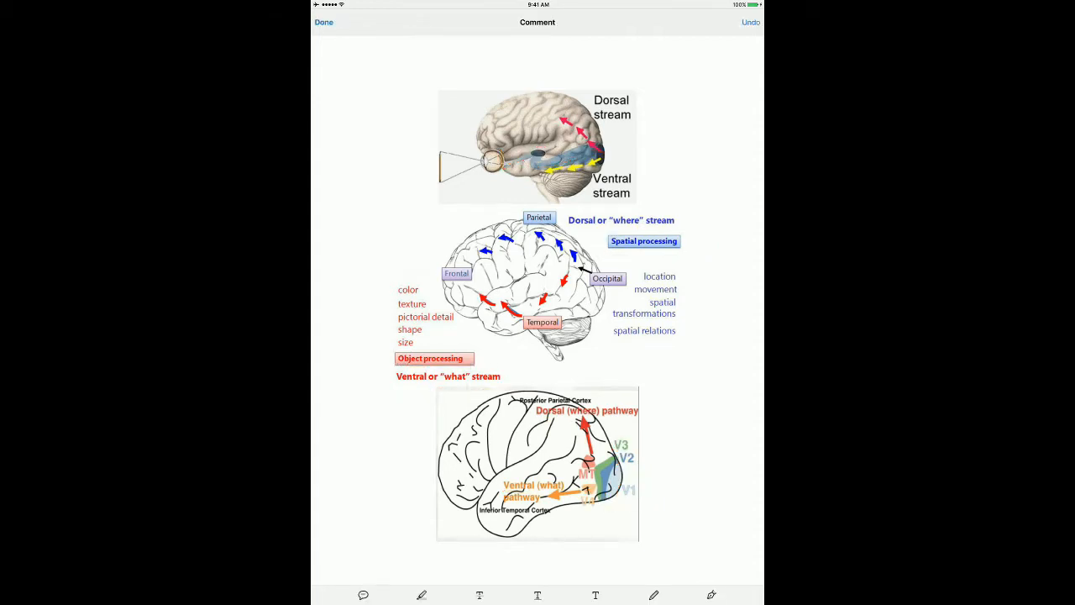
- Open Hemistim Quick Guide.pdf from the Local list and pick the pen tool
click(323, 22)
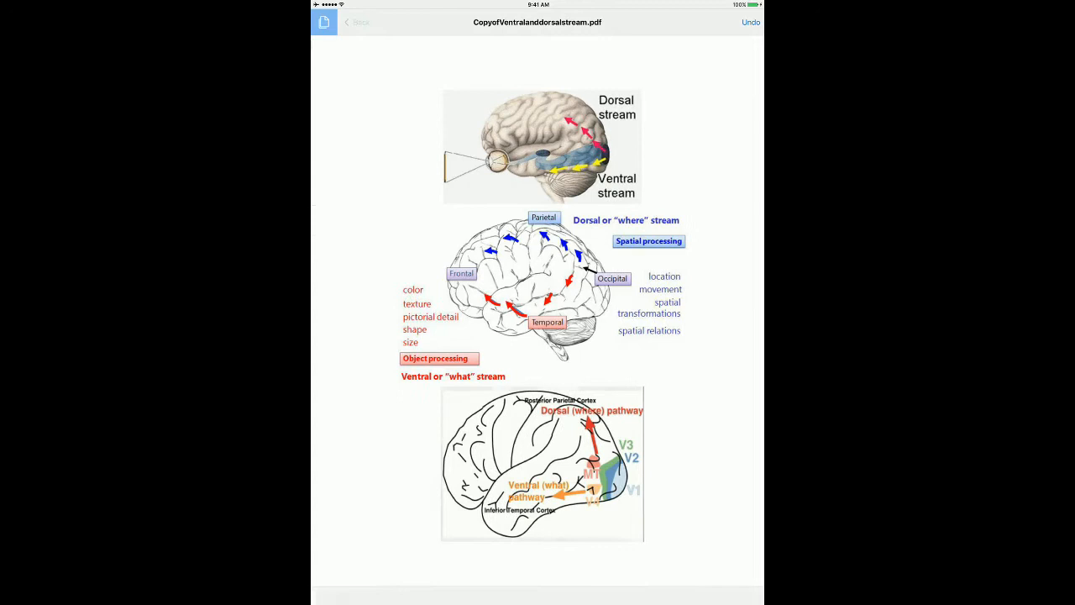
click(355, 22)
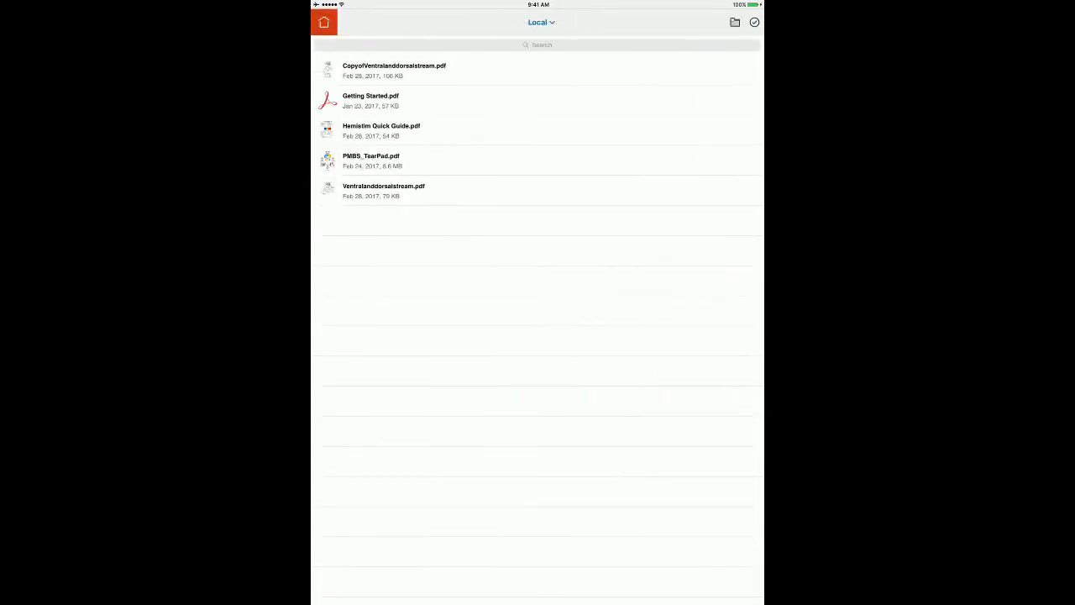
click(381, 131)
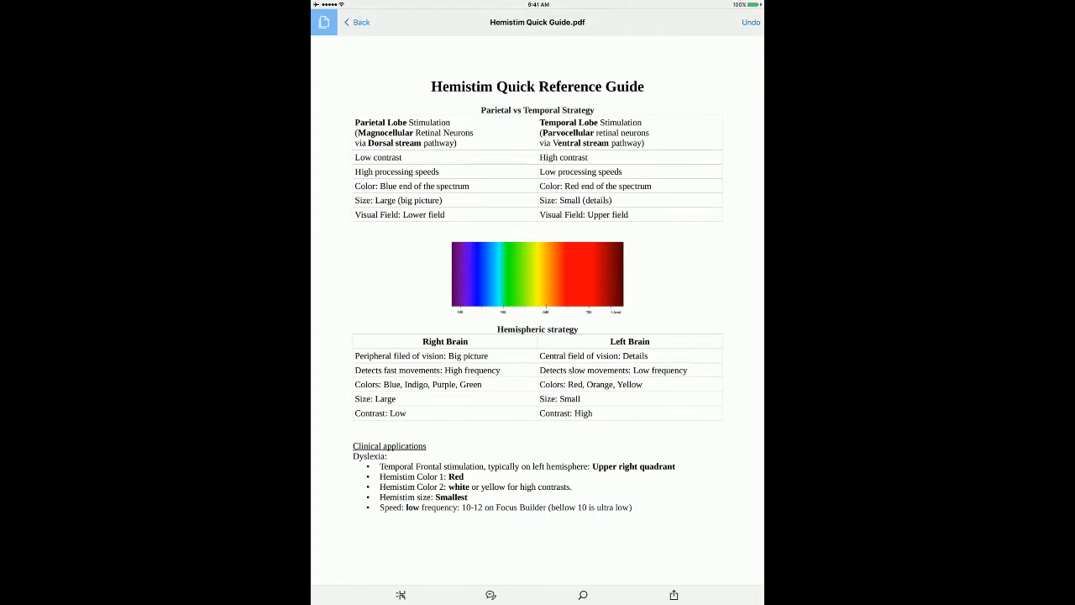
click(491, 595)
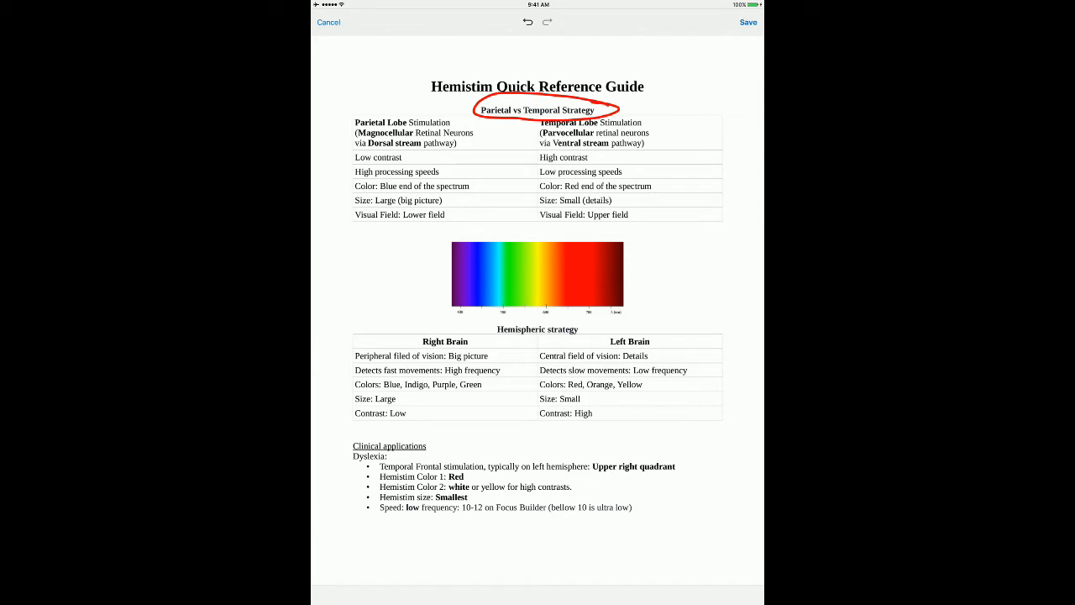
- Mark the Parietal Lobe Stimulation row with a red dash
drag(487, 331, 605, 328)
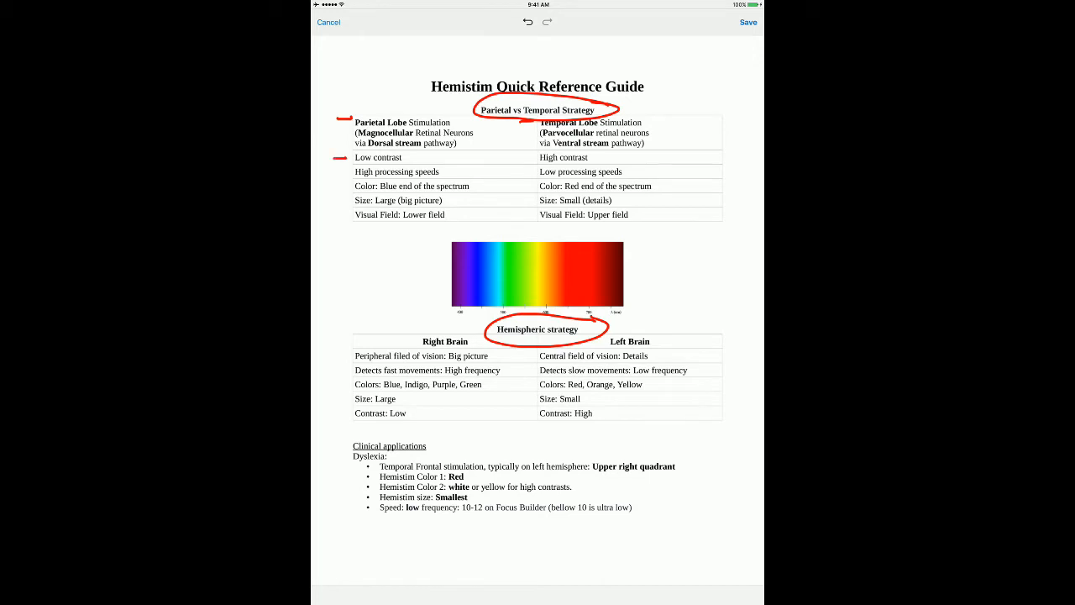
- Add red dashes beside the High processing speeds and blue end of spectrum rows
drag(346, 171, 334, 172)
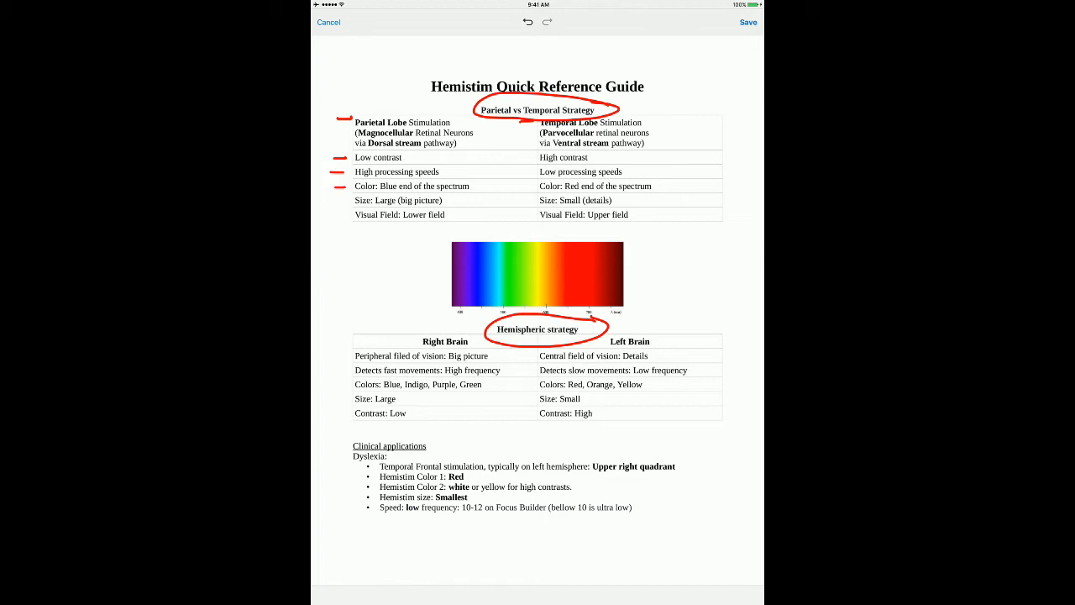
drag(345, 200, 332, 202)
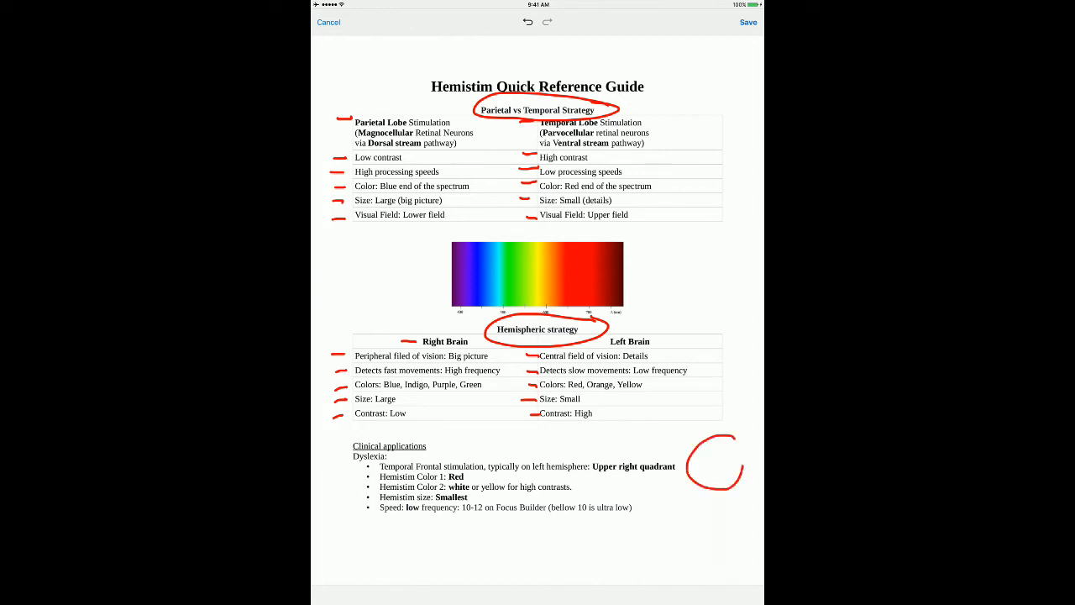
- Sketch quadrants in the circle, underline 'Upper right quadrant' and X the upper right
drag(710, 436, 744, 470)
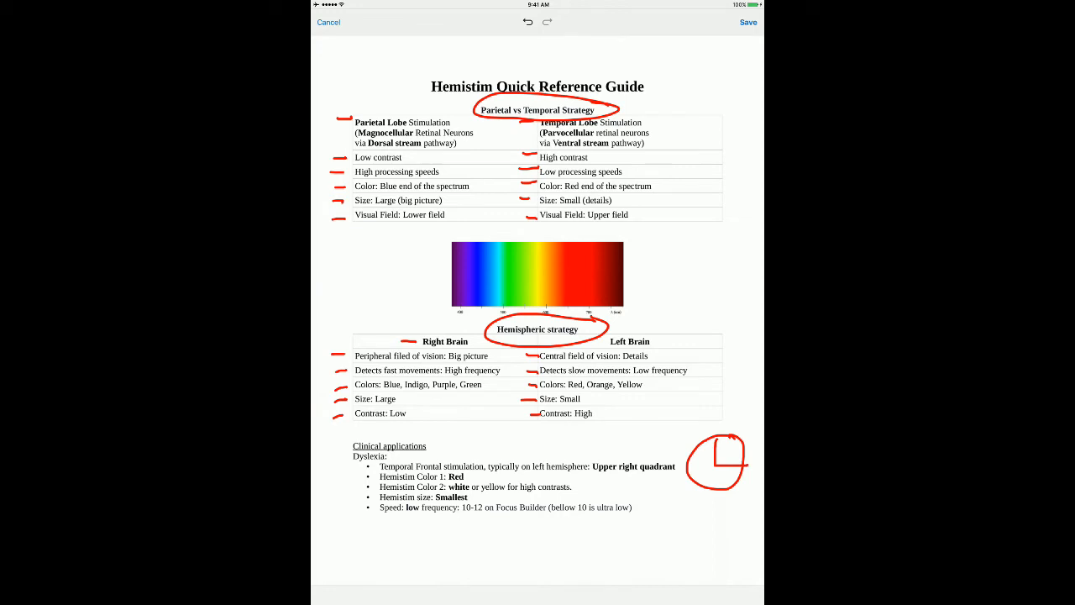
drag(597, 477, 664, 477)
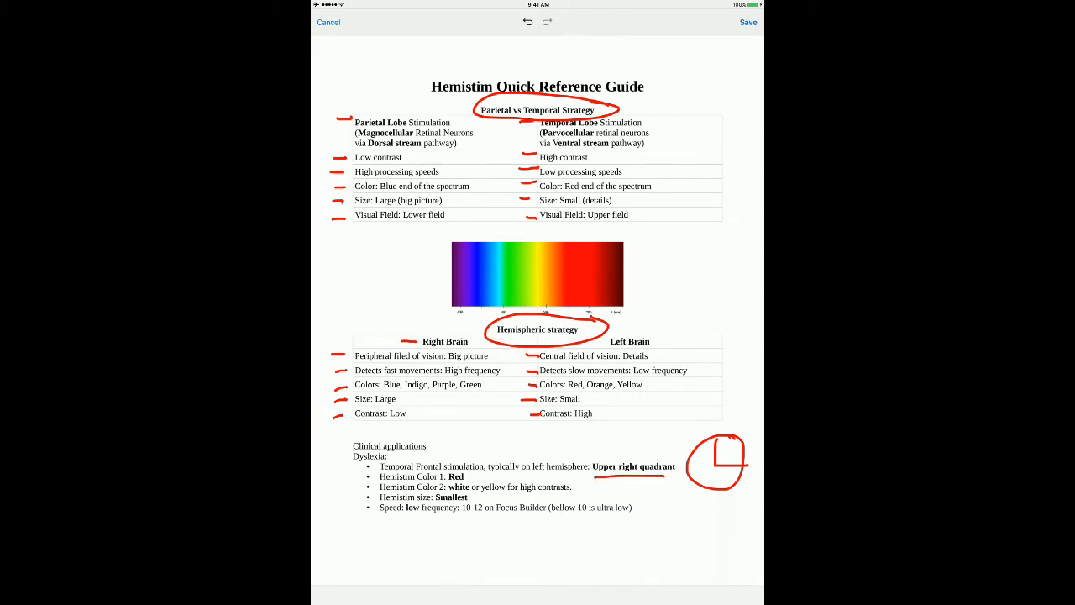
drag(722, 444, 735, 455)
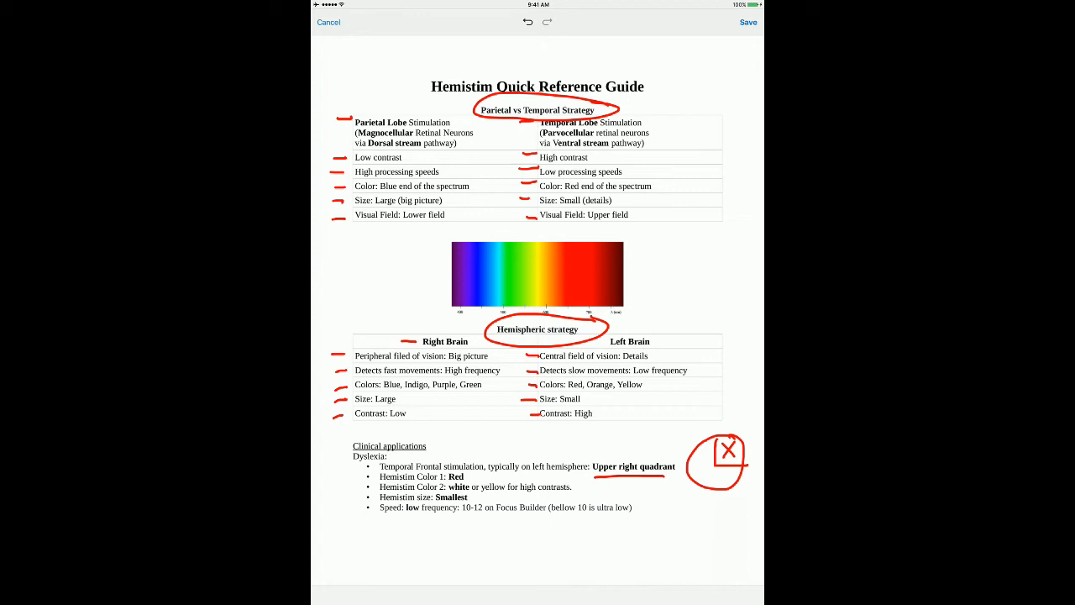
- Circle the Temporal Lobe stimulation column, ending at FocusBuilder's exercise menu
drag(701, 114, 510, 197)
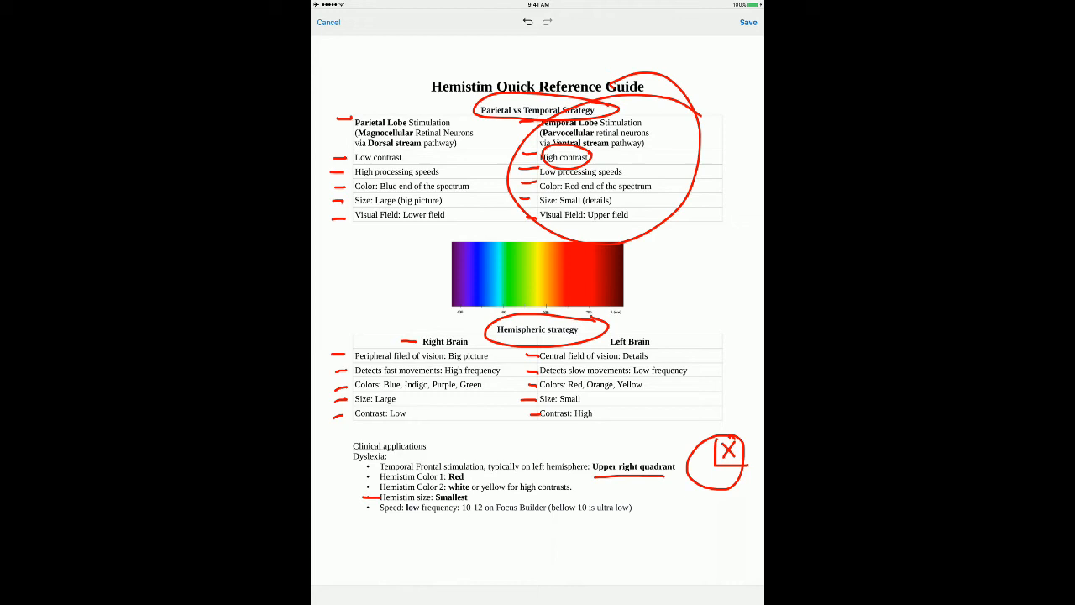
drag(458, 515, 486, 515)
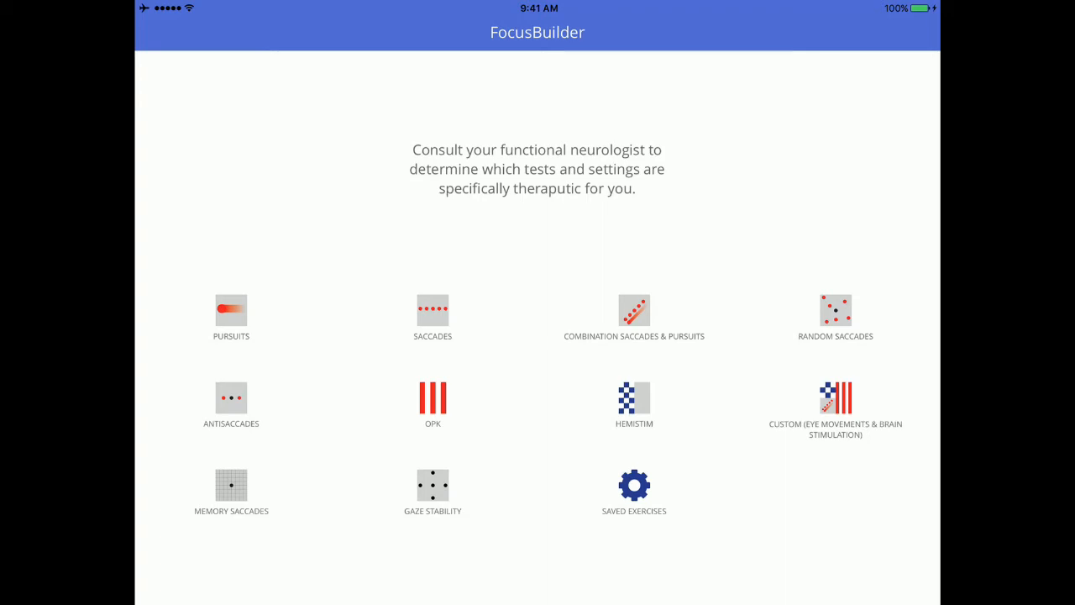
- Open Hemistim settings (smallest size, speed 12, upper right) and start Save As 'Left Tempal lobe'
click(634, 398)
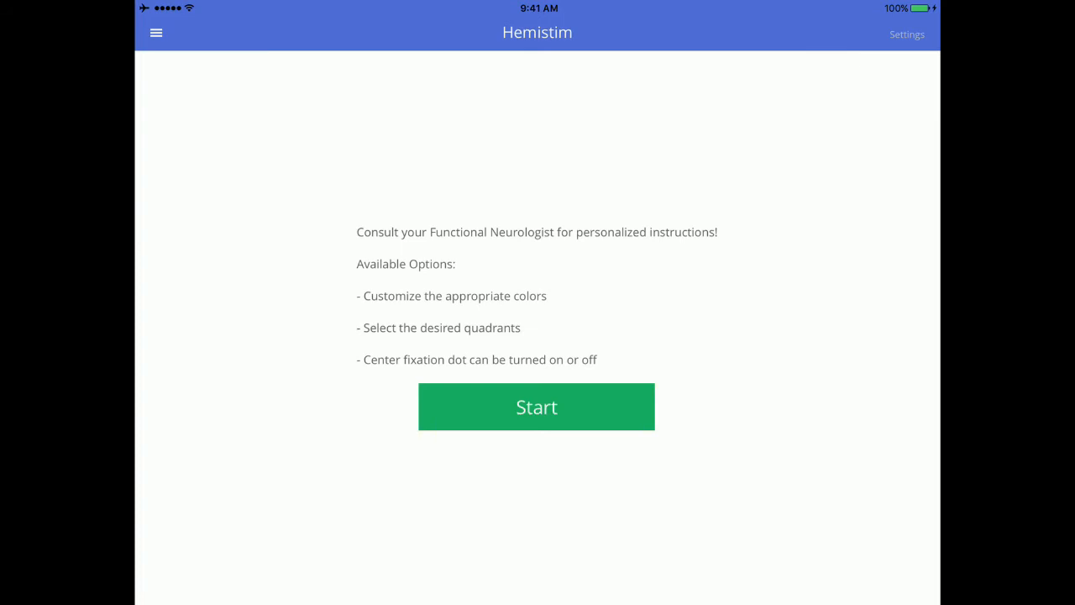
click(906, 35)
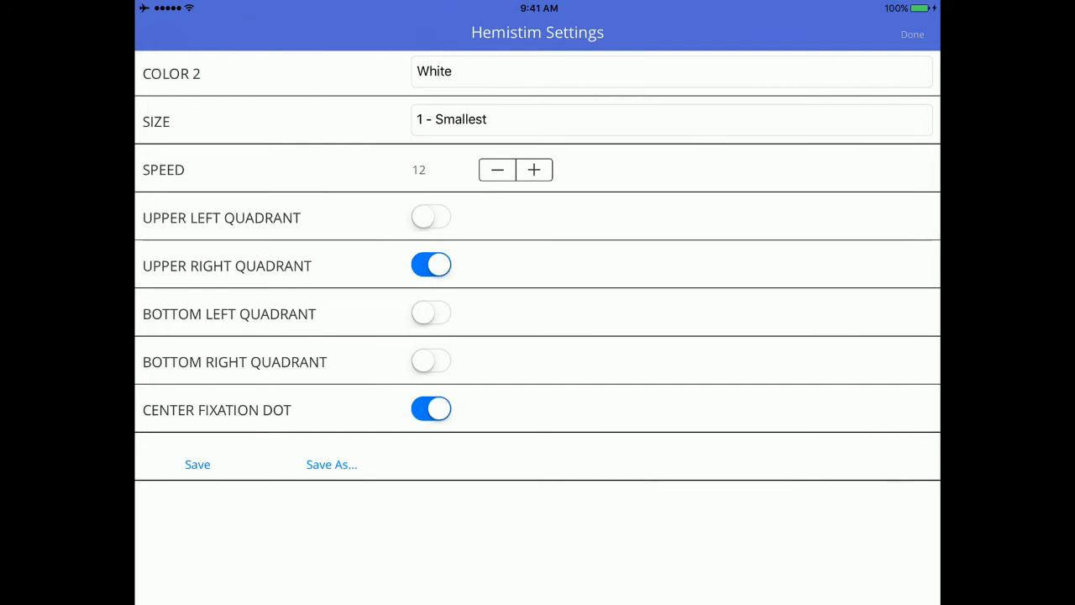
click(331, 464)
text(Left Tempal lobe)
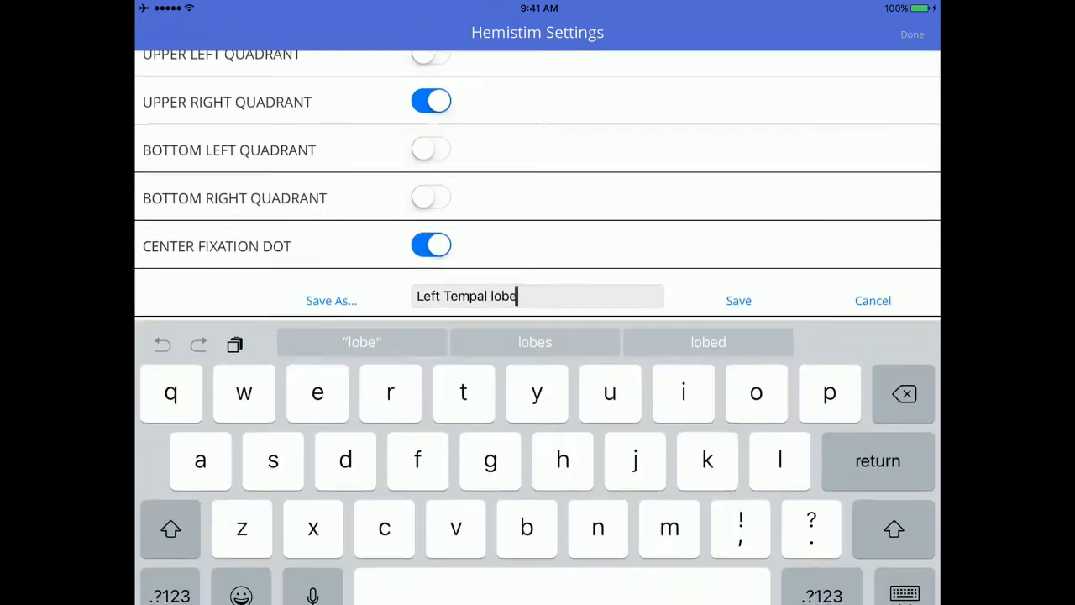
- Confirm the 'Left Tempal lobe' preset name with Save
scroll(up, 3)
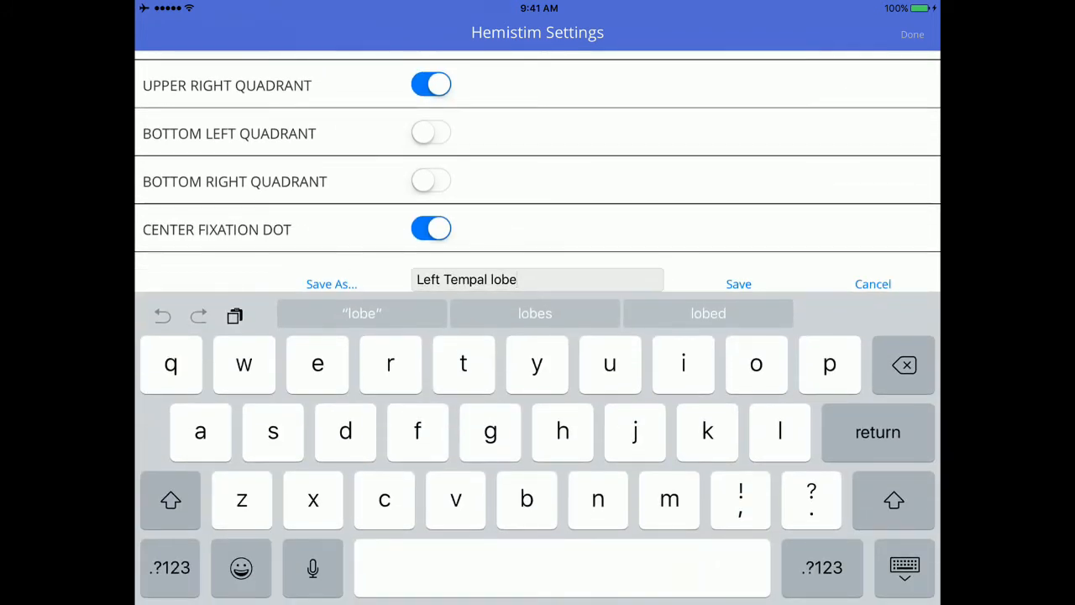
click(170, 500)
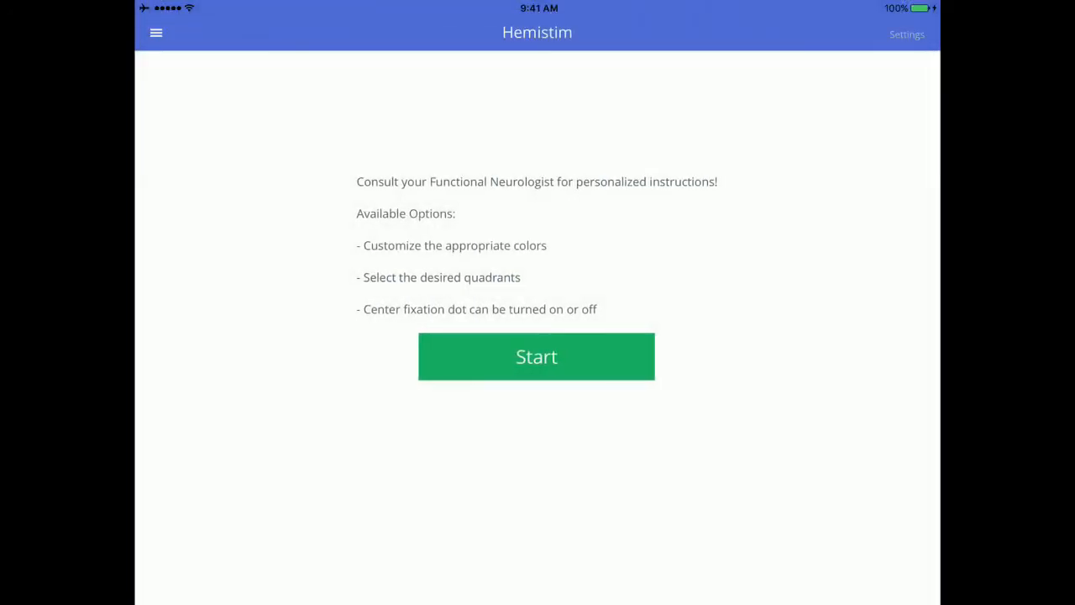
- Switch from upper-right to bottom-left quadrant, set speed 15 and size 4 - Large
click(907, 34)
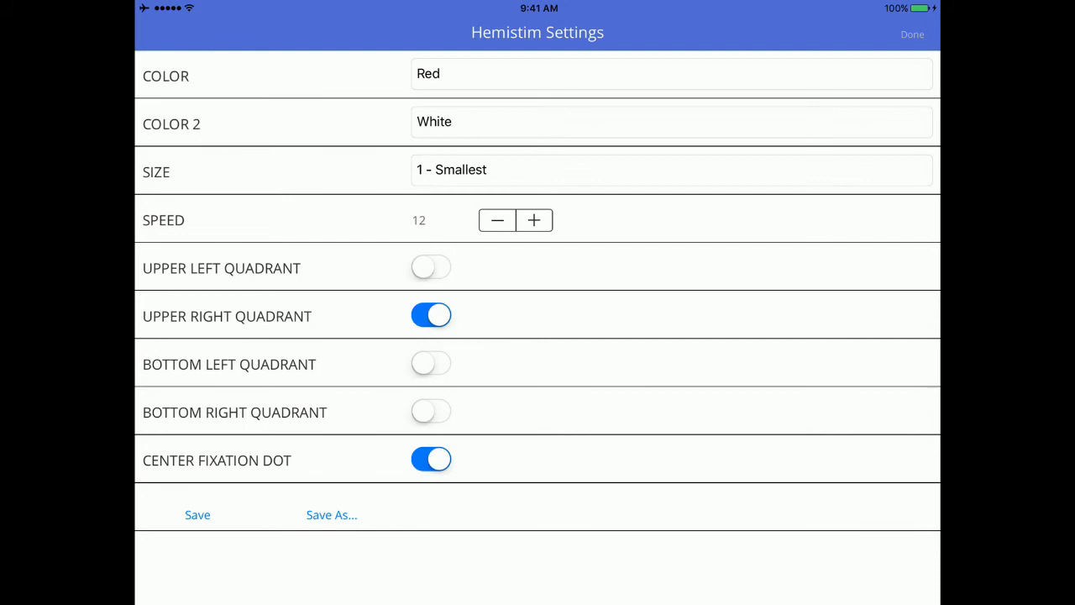
click(431, 315)
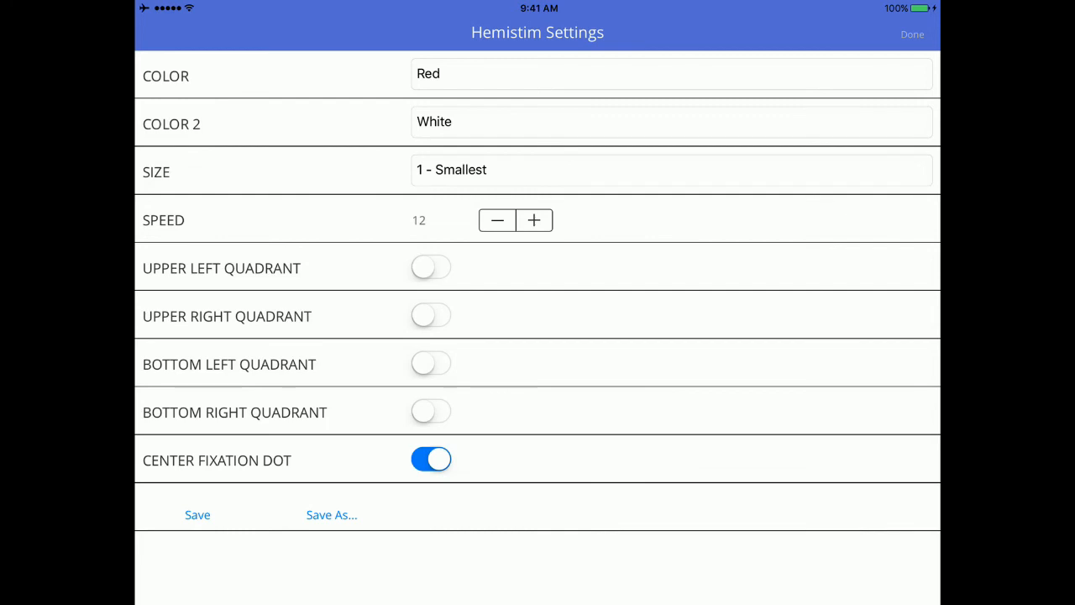
click(431, 363)
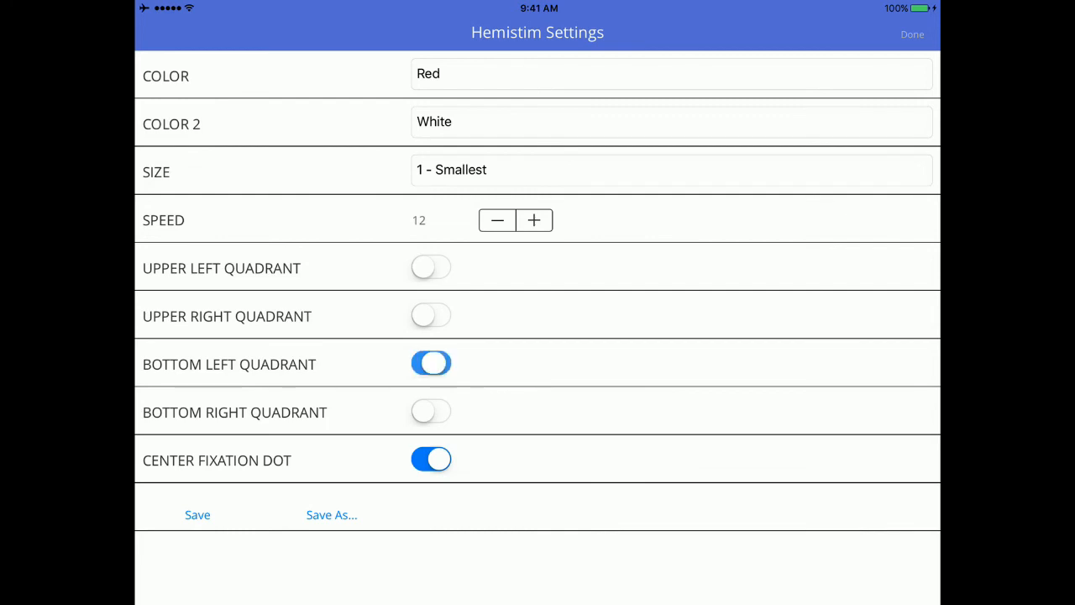
click(534, 220)
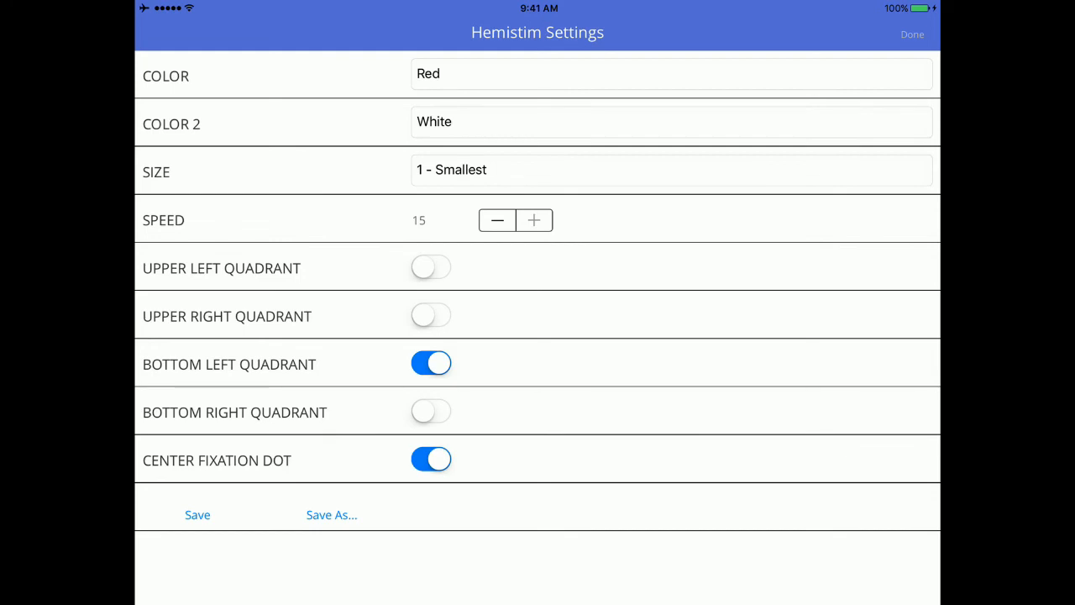
click(672, 169)
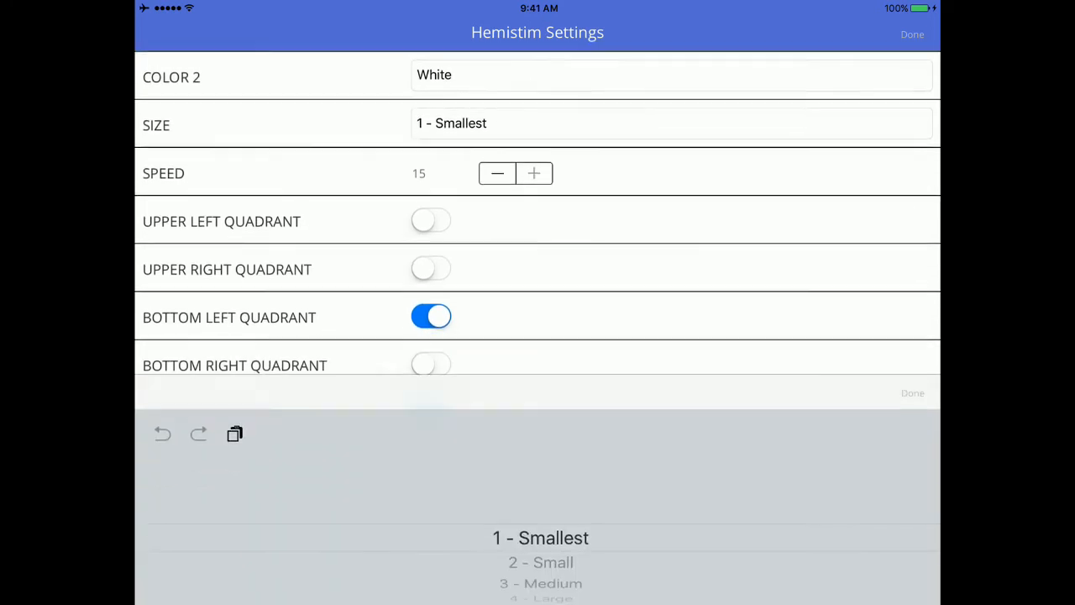
scroll(down, 3)
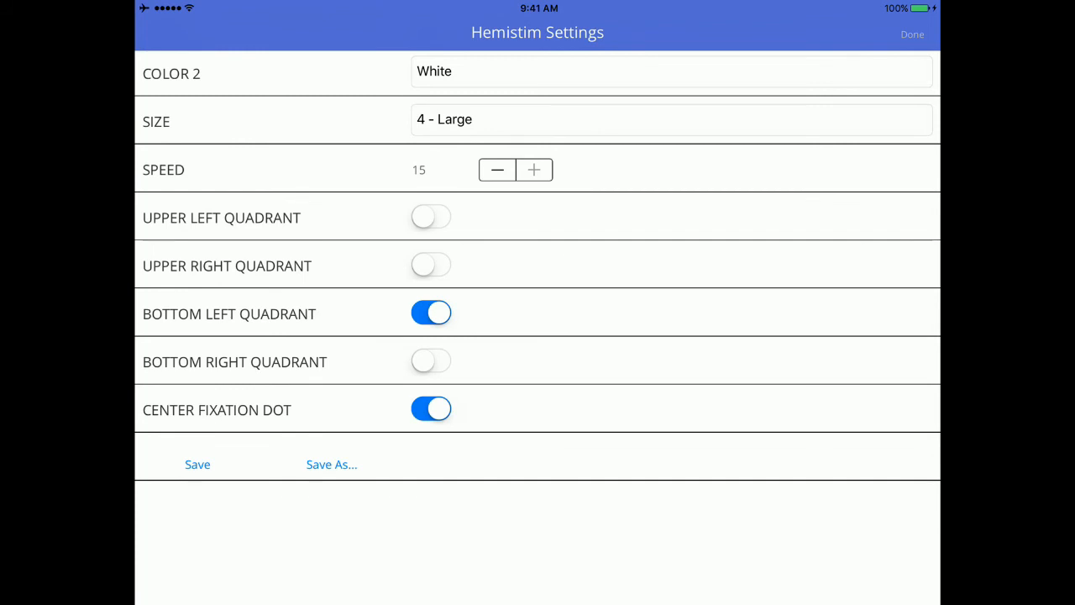
- Set Color 2 to Blue and return to the Hemistim start screen
click(672, 70)
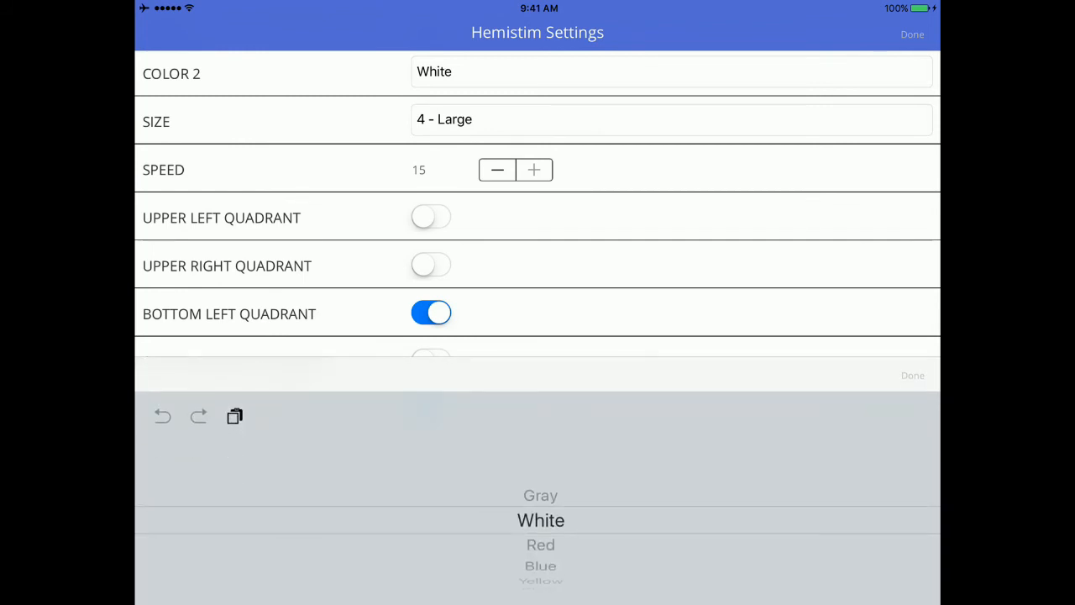
scroll(down, 3)
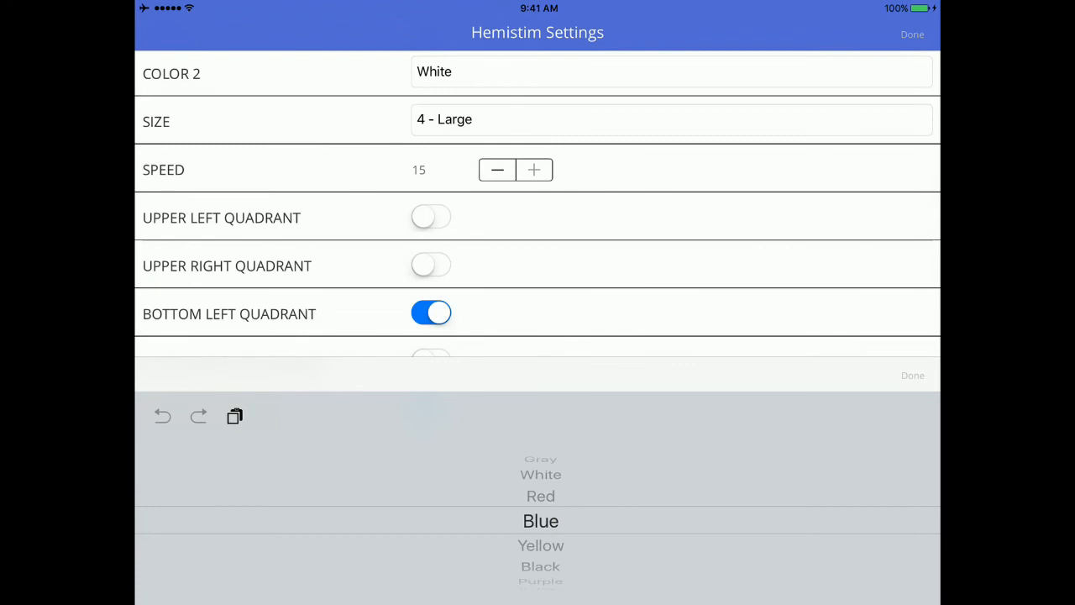
click(541, 521)
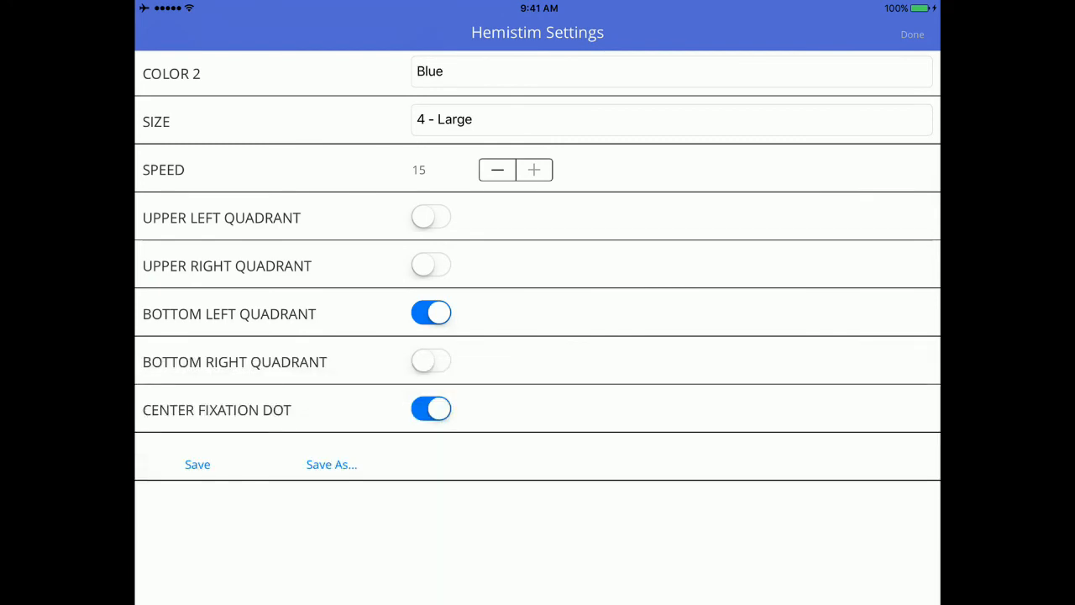
click(913, 33)
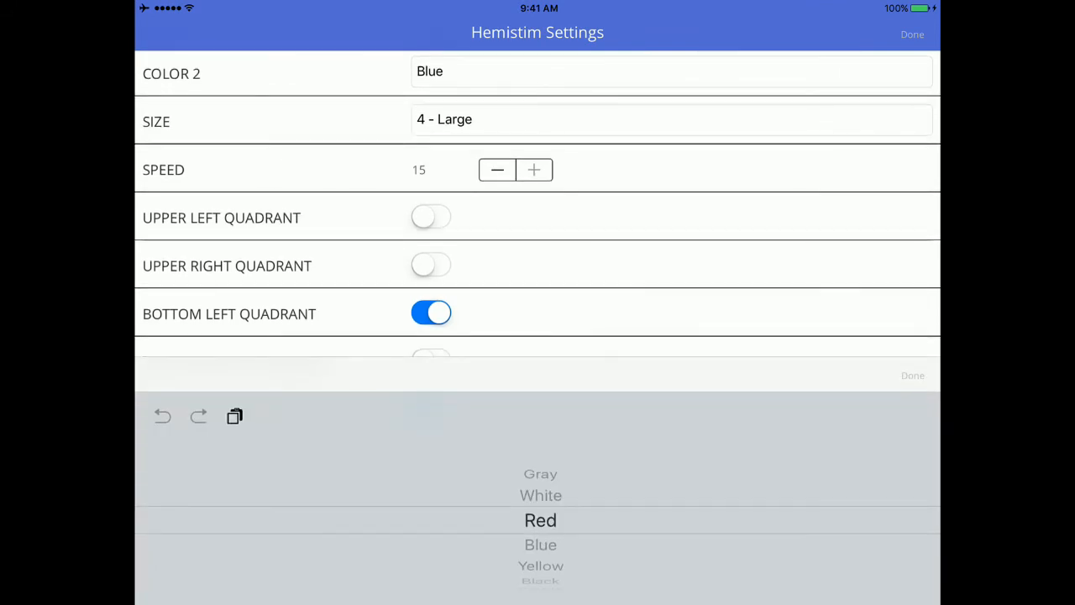
scroll(down, 3)
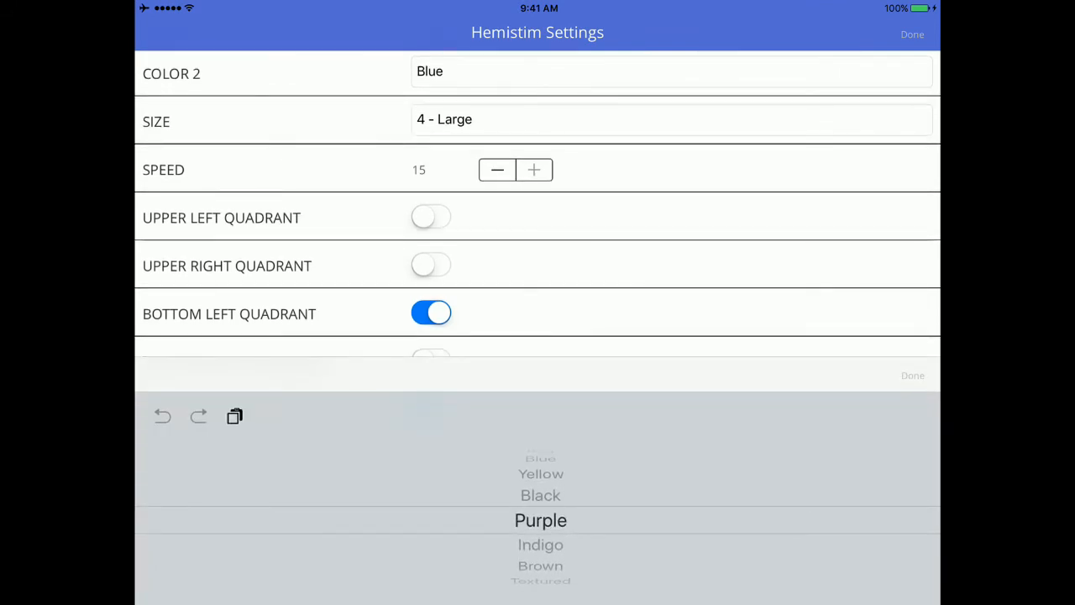
click(912, 375)
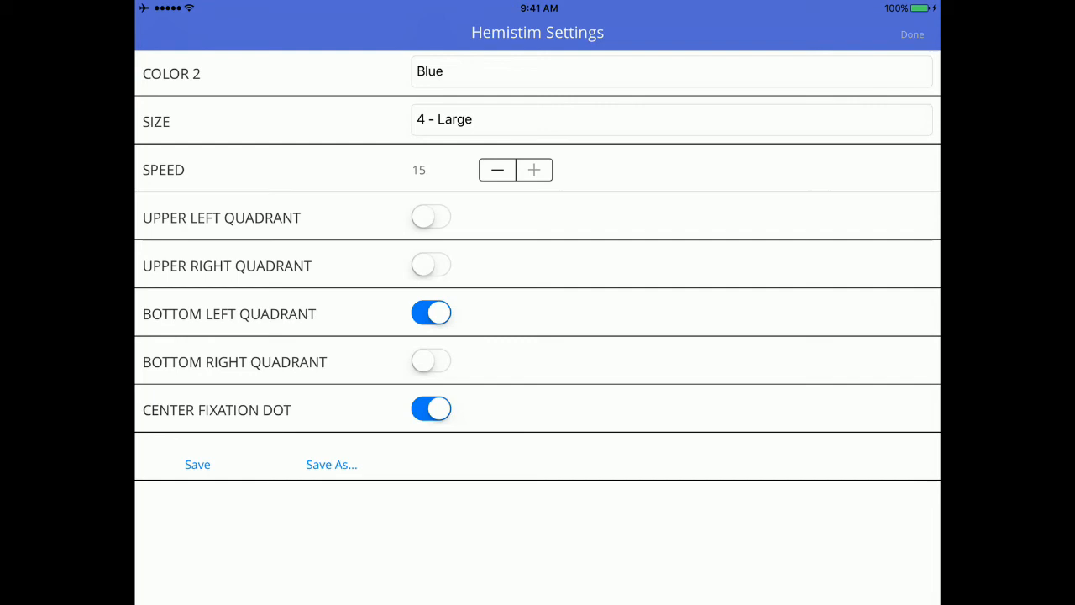
click(911, 33)
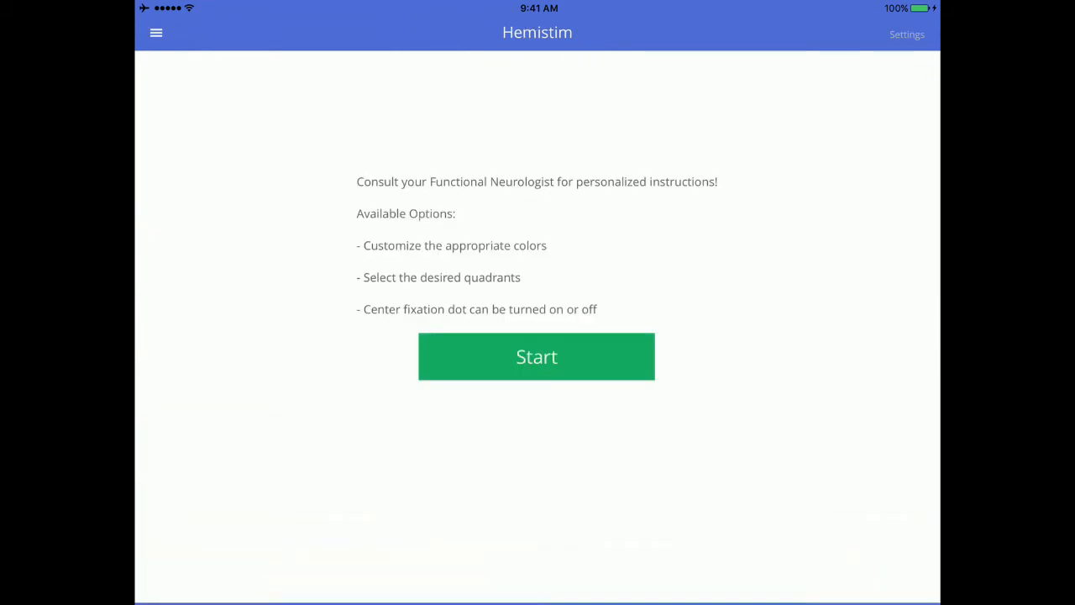
- Set the Hemistim checkerboard size to 3 - Medium, close settings, then reopen them
click(536, 356)
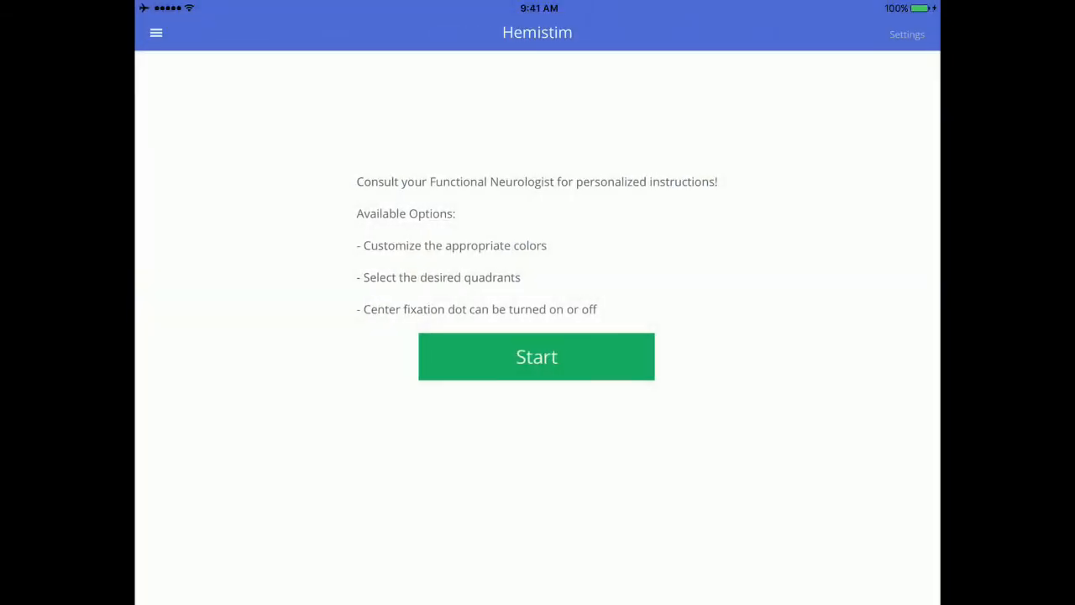
click(907, 35)
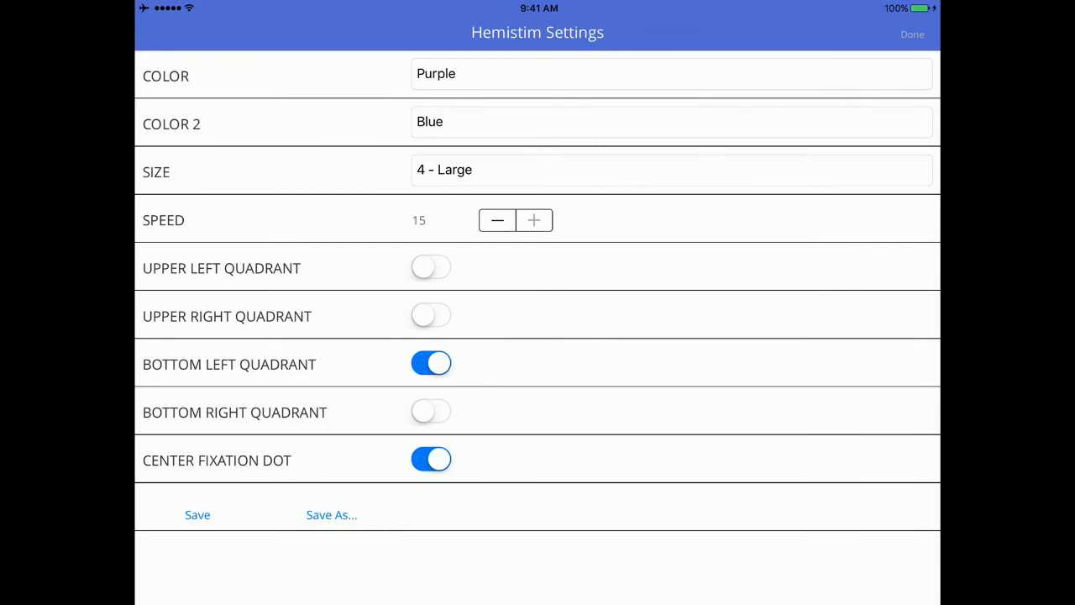
click(671, 169)
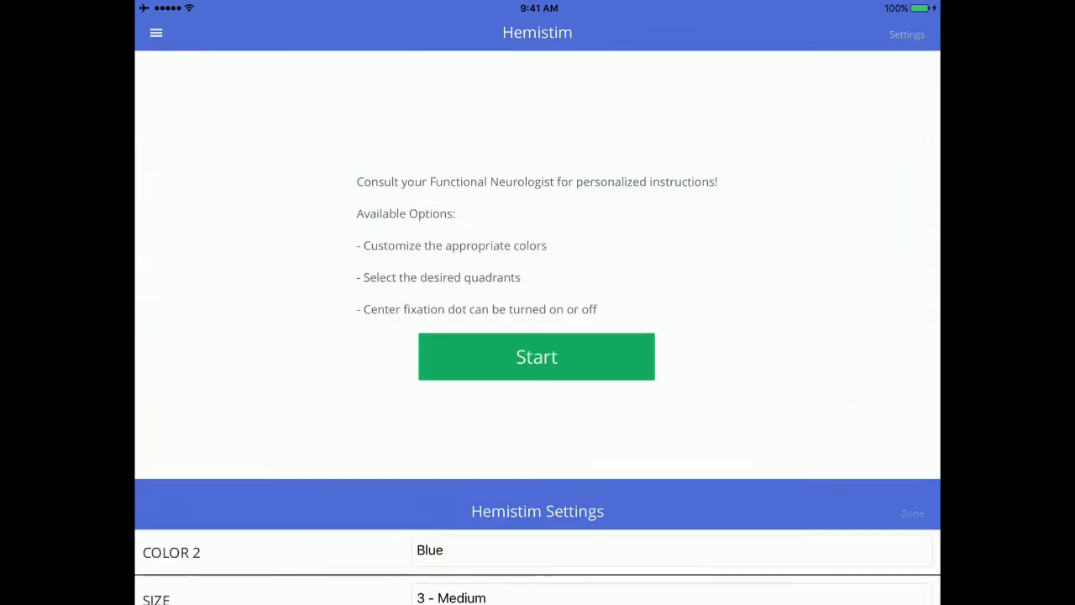
click(536, 356)
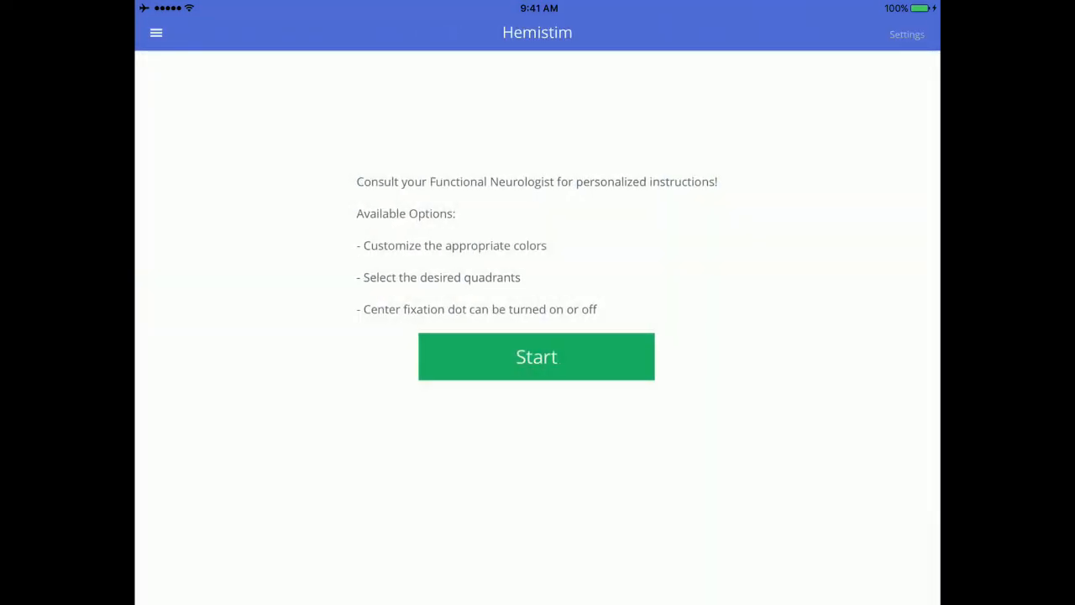
click(906, 34)
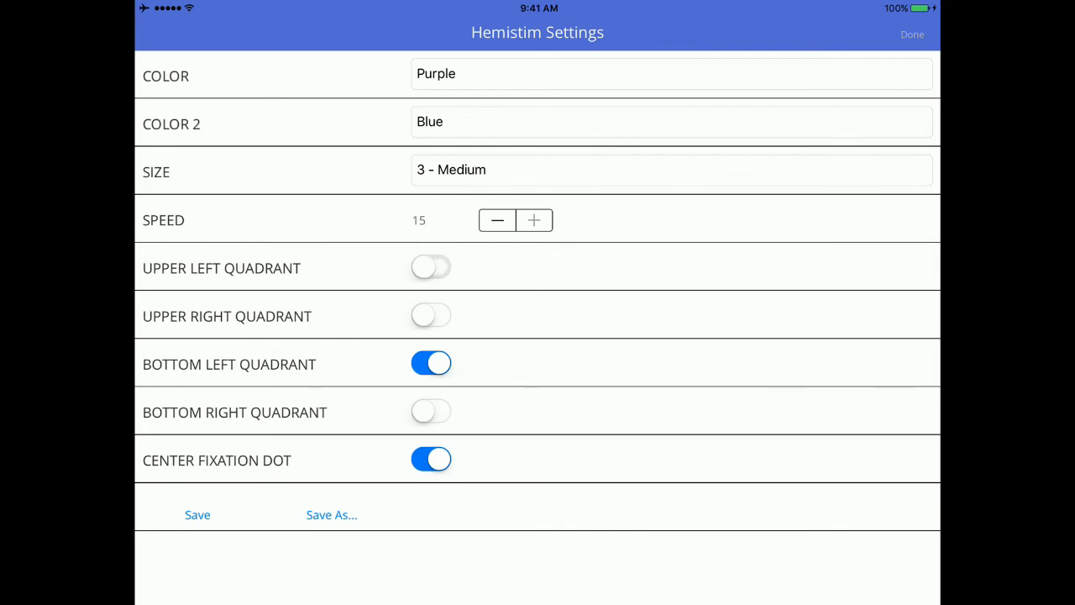
- Turn on the Upper Left Quadrant in the Hemistim settings
click(431, 267)
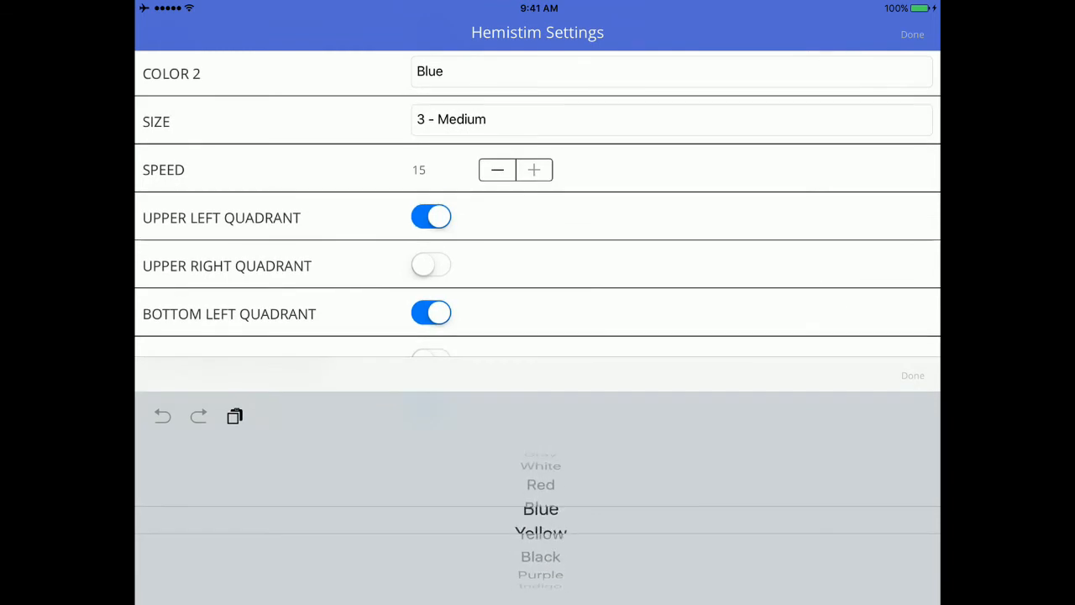
scroll(down, 3)
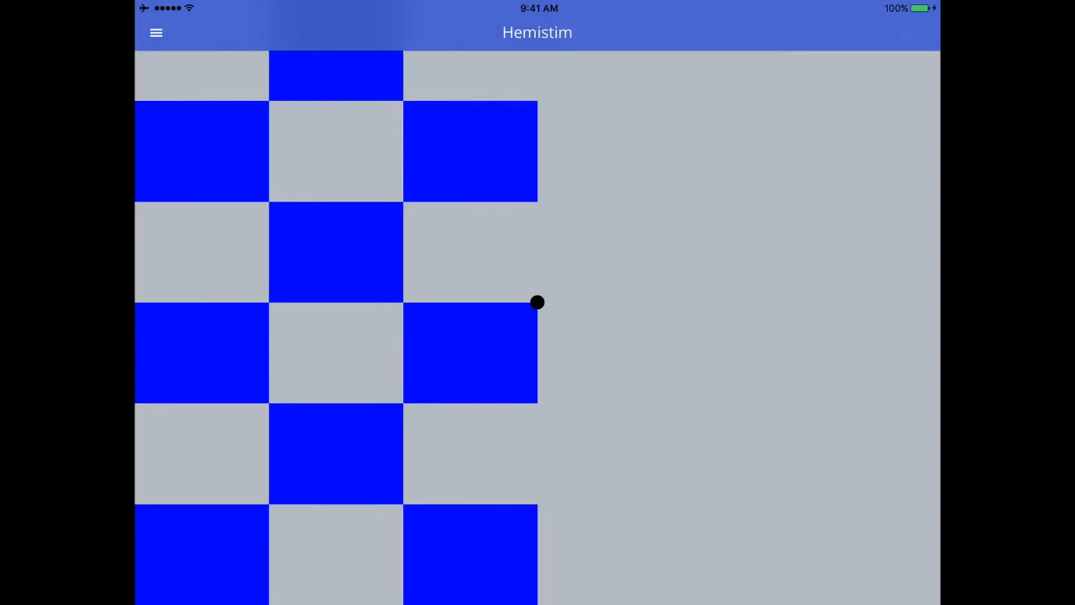
- Stop stimulation and enable both right quadrants, with speed 13 and size 1 - Smallest
click(156, 32)
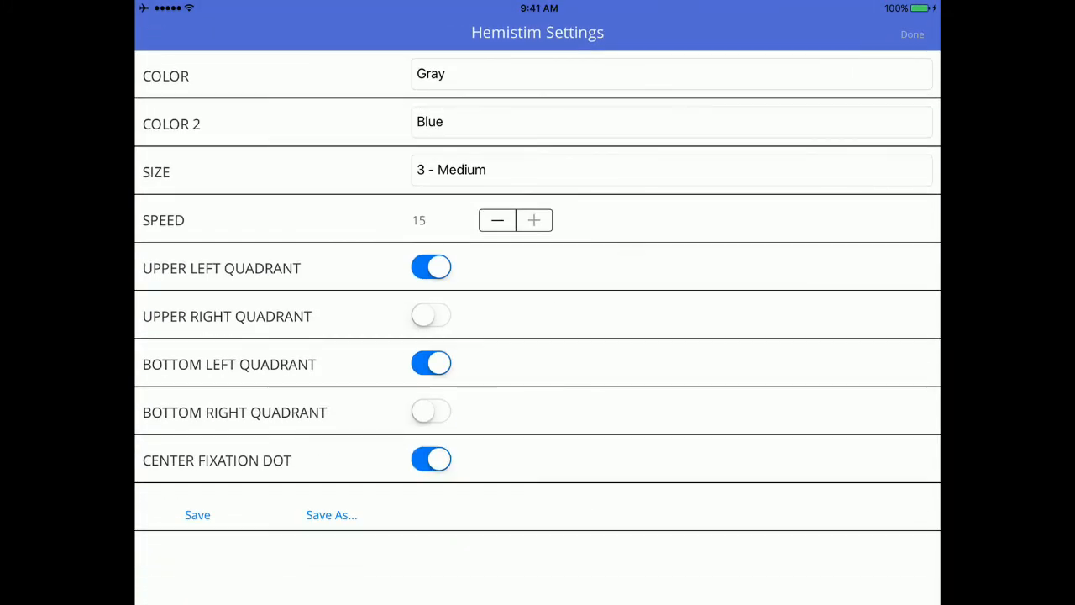
click(431, 315)
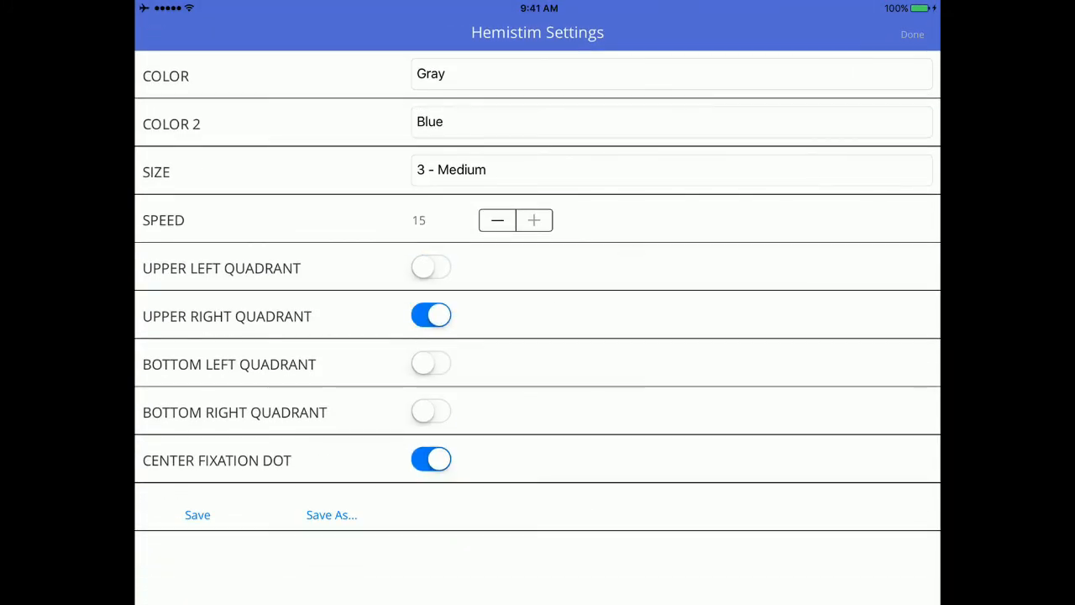
click(431, 412)
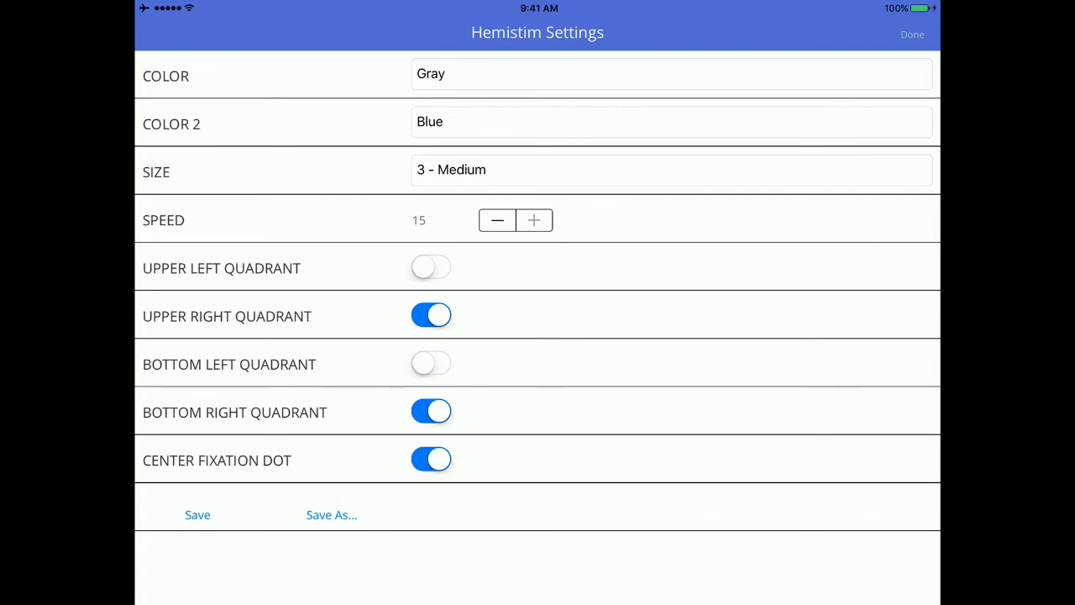
click(497, 220)
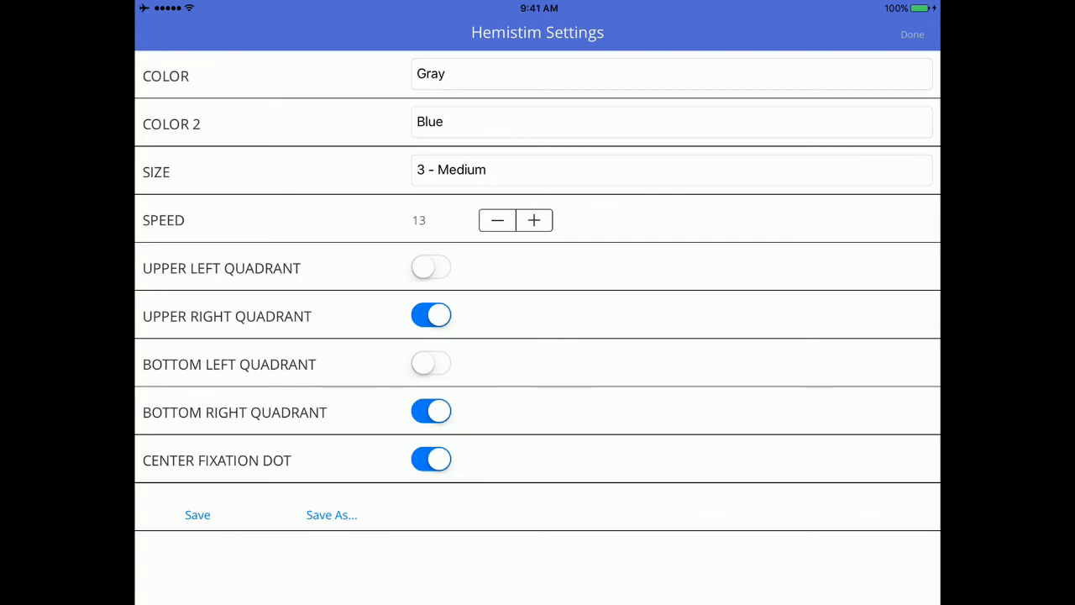
click(671, 169)
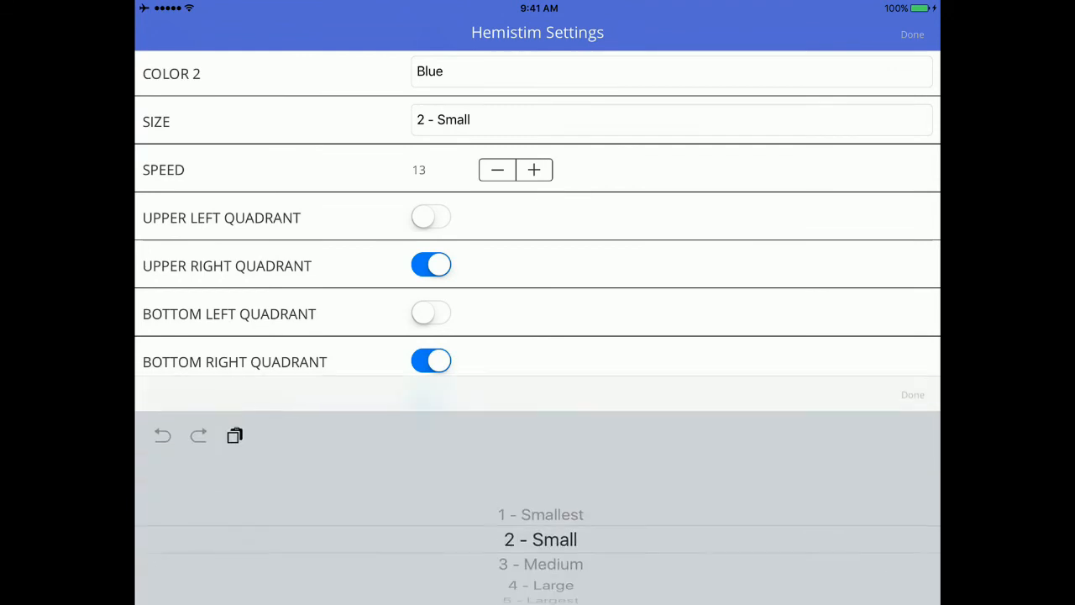
click(540, 514)
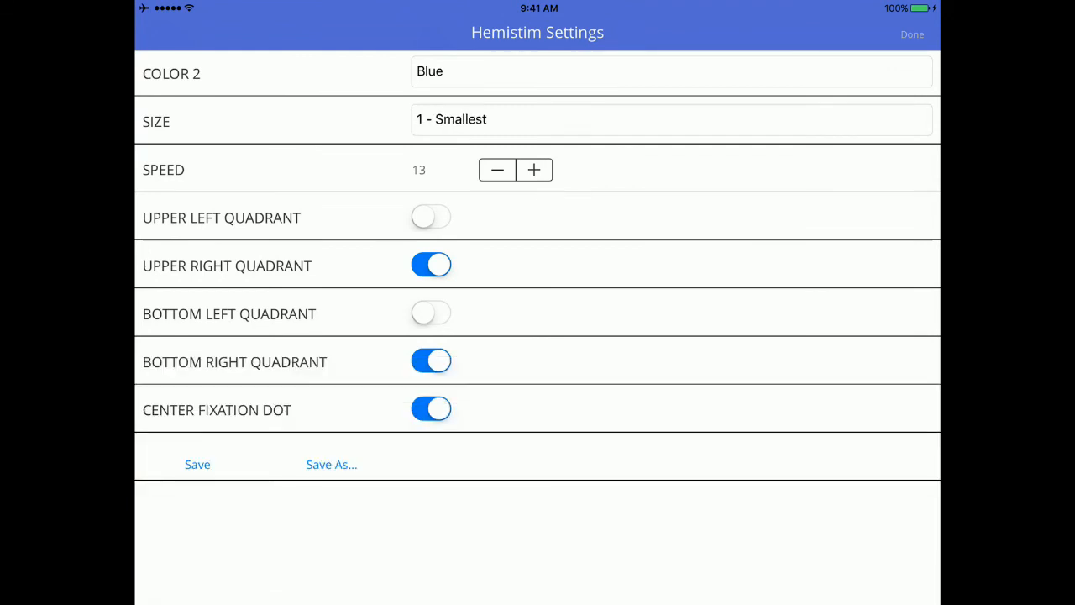
- Set the second colour to Red, then close, recheck, and close the Hemistim settings
click(672, 71)
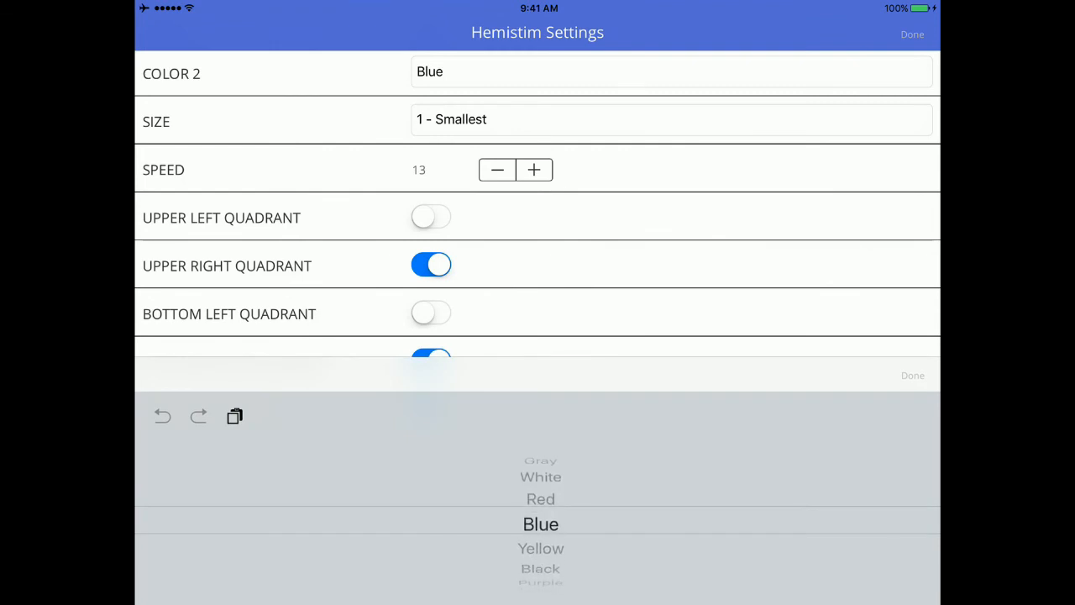
scroll(down, 3)
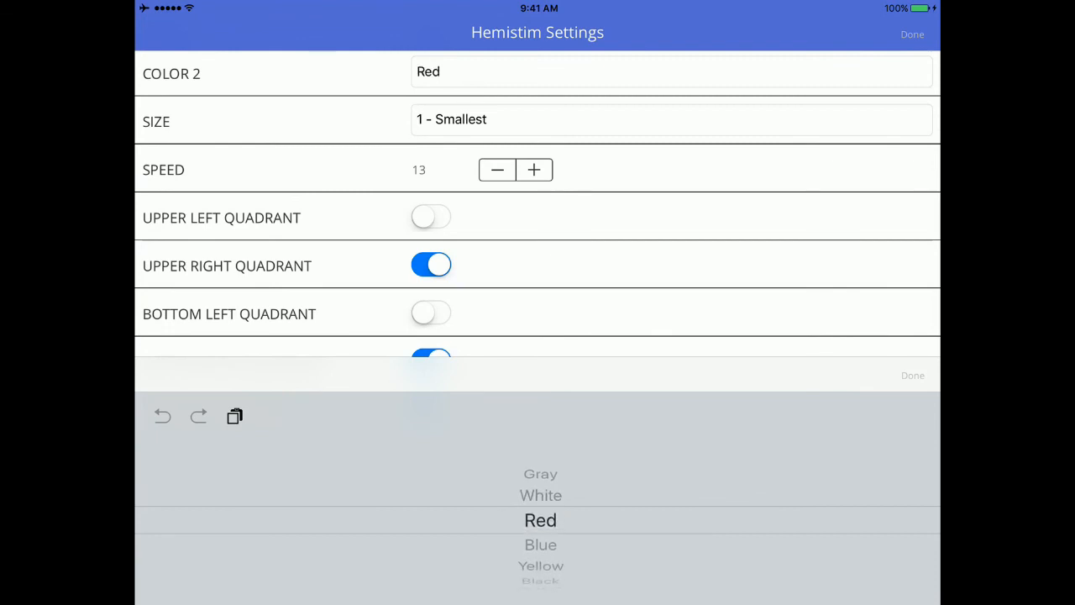
click(913, 33)
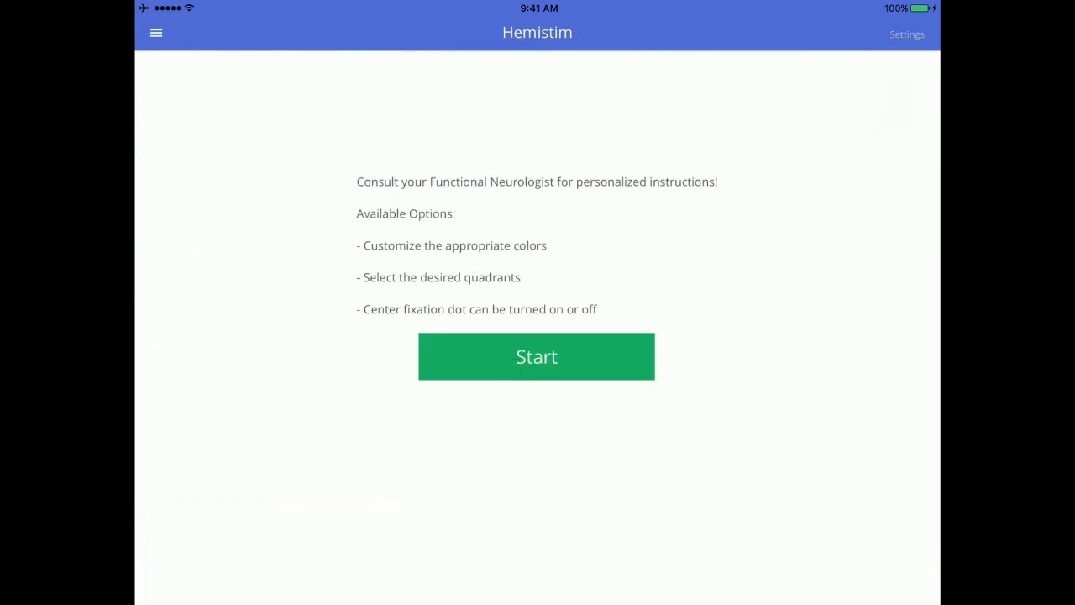
click(907, 34)
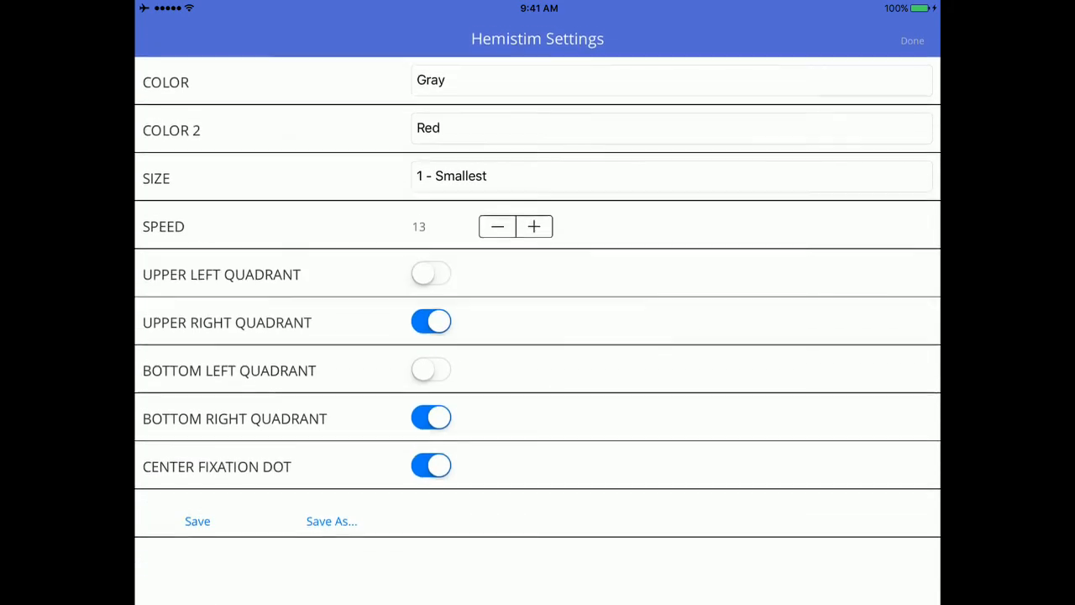
click(672, 80)
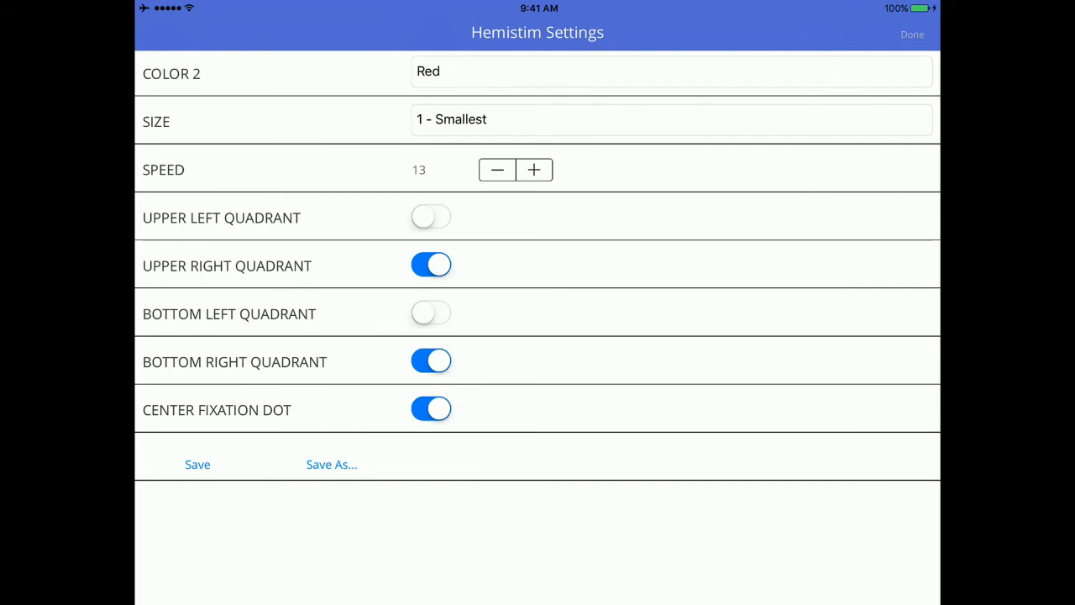
click(911, 34)
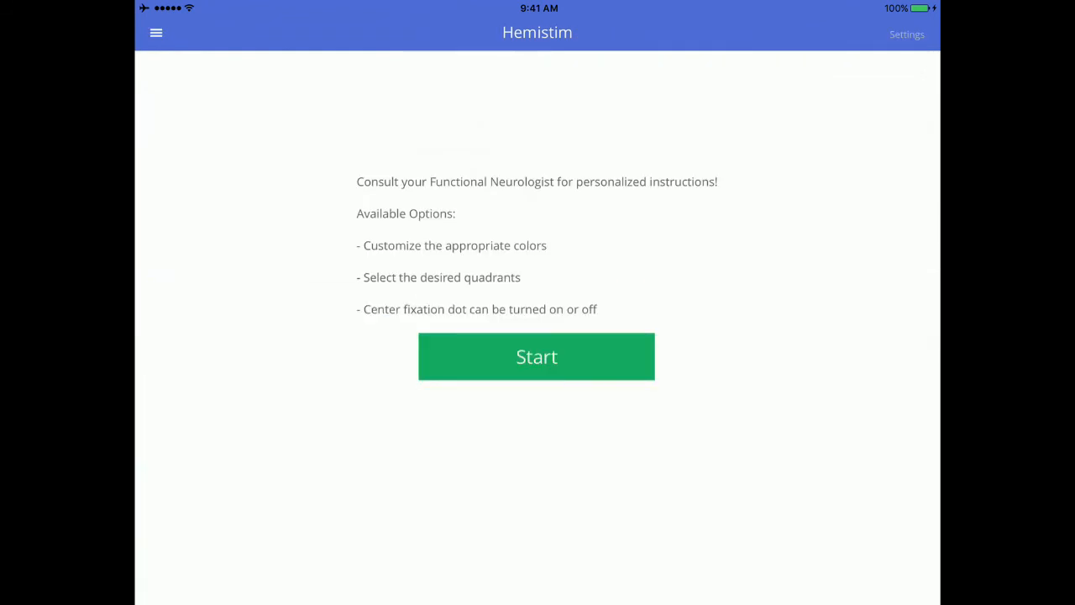